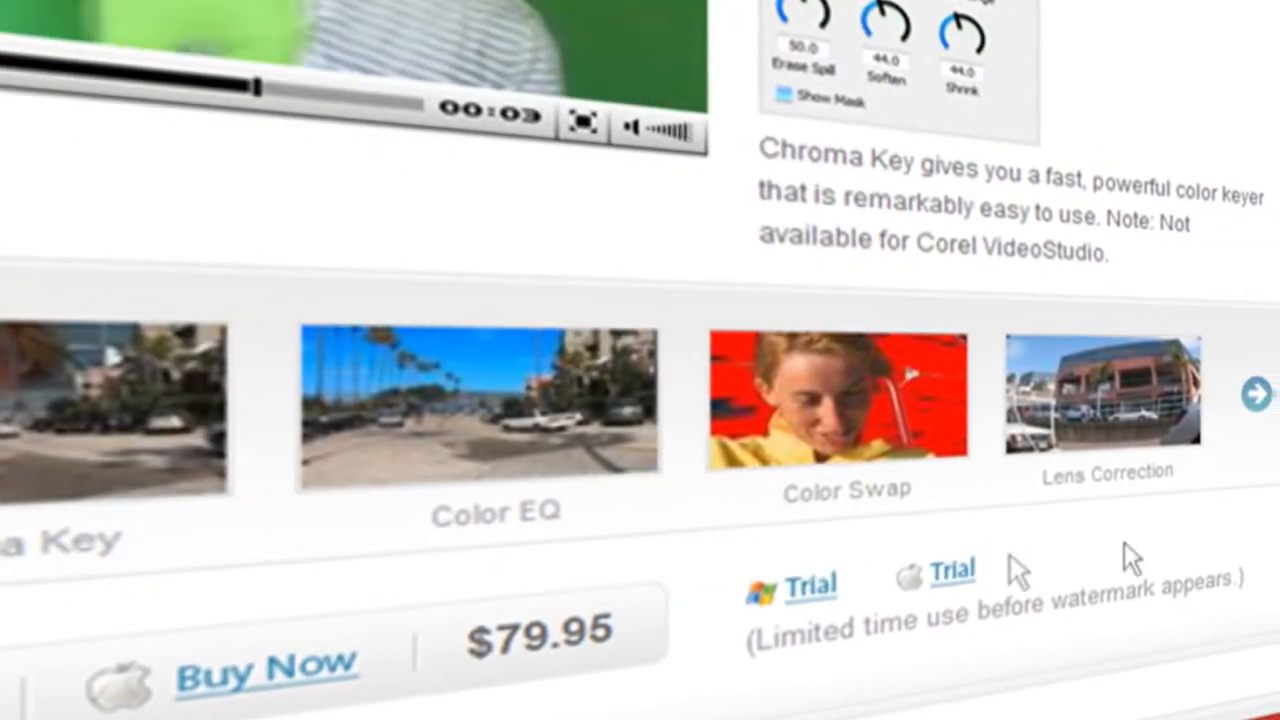
# Advance the NewBlue effects carousel until Letterbox, Noise Reducer and Picture-In-Picture are shown
pyautogui.click(1252, 396)
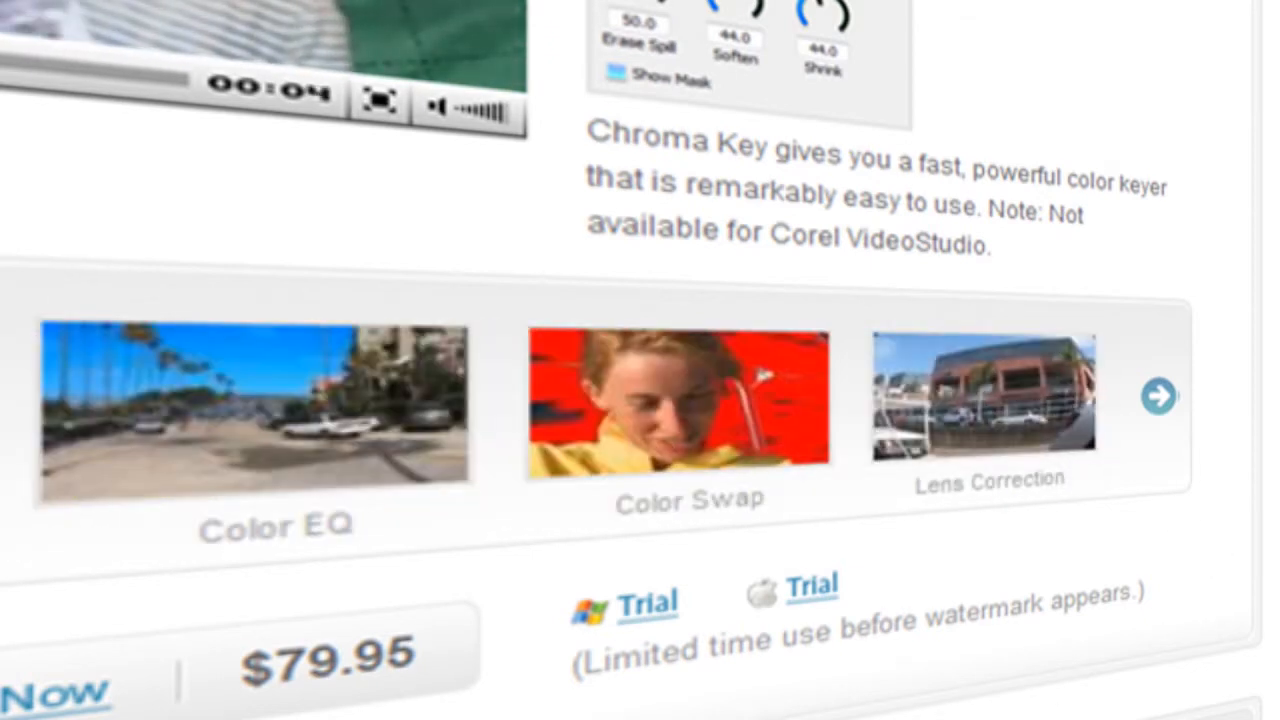
pyautogui.click(1158, 396)
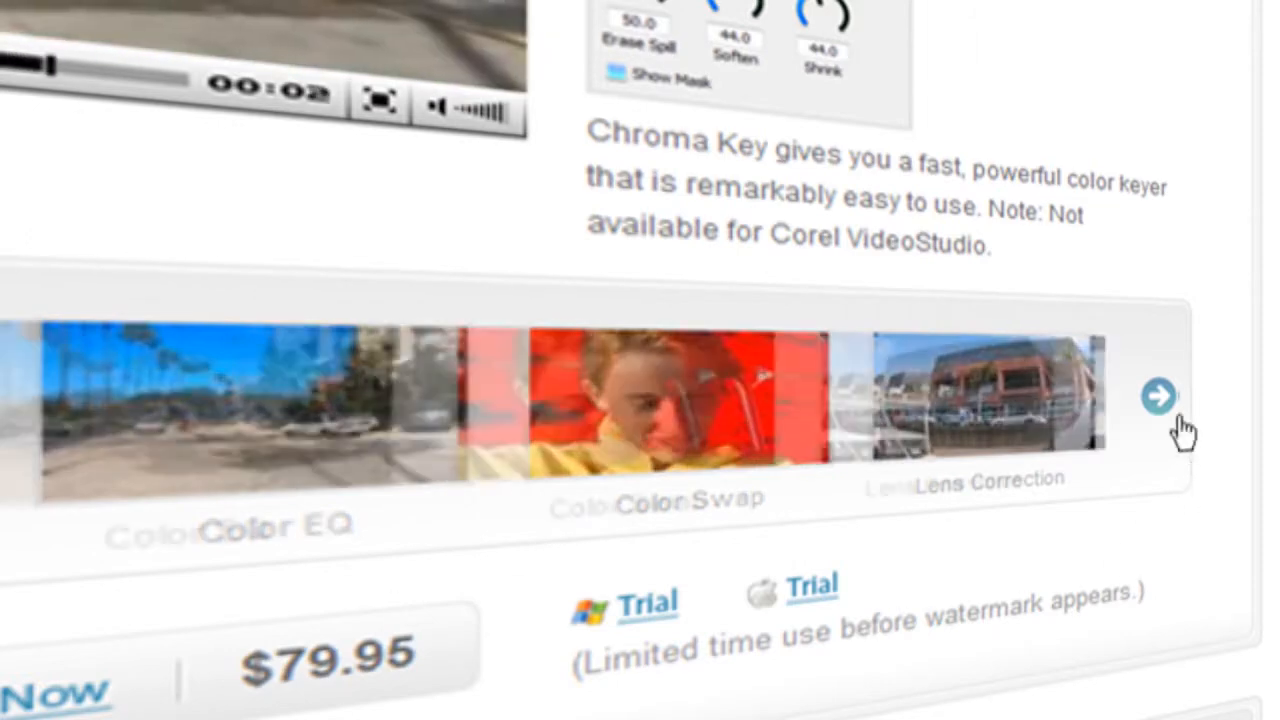
pyautogui.click(1158, 396)
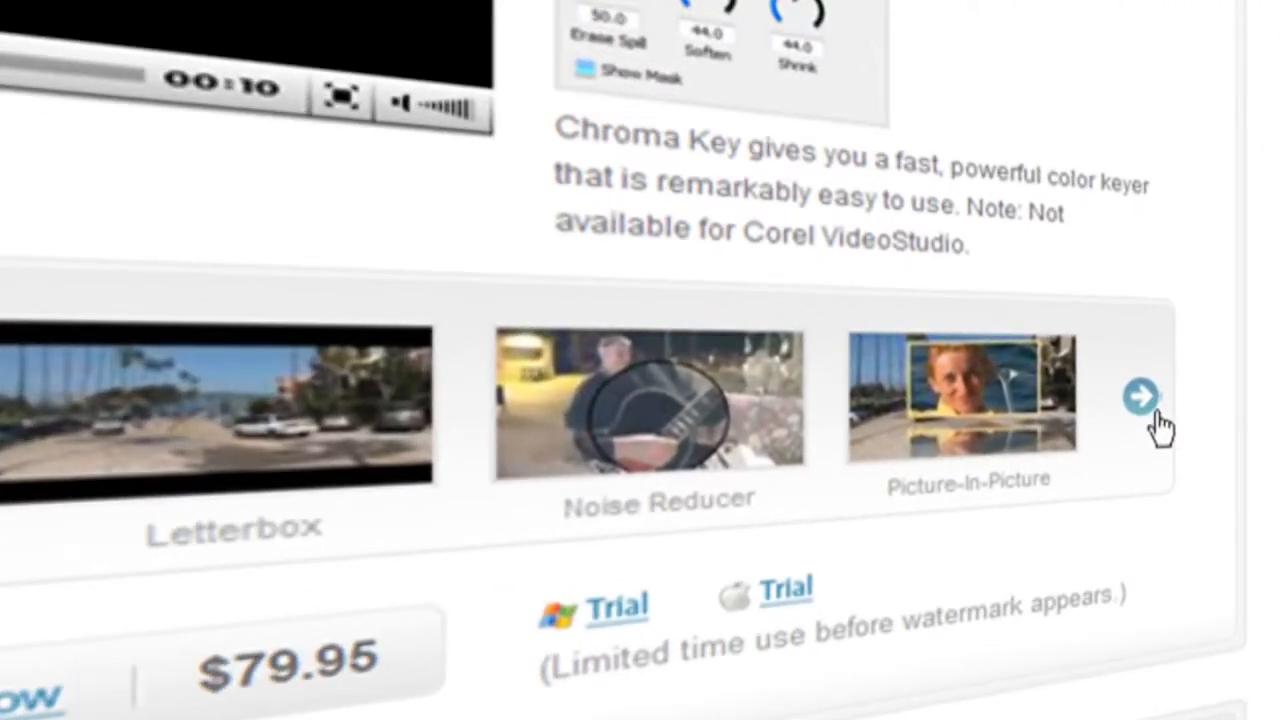
pyautogui.click(1140, 396)
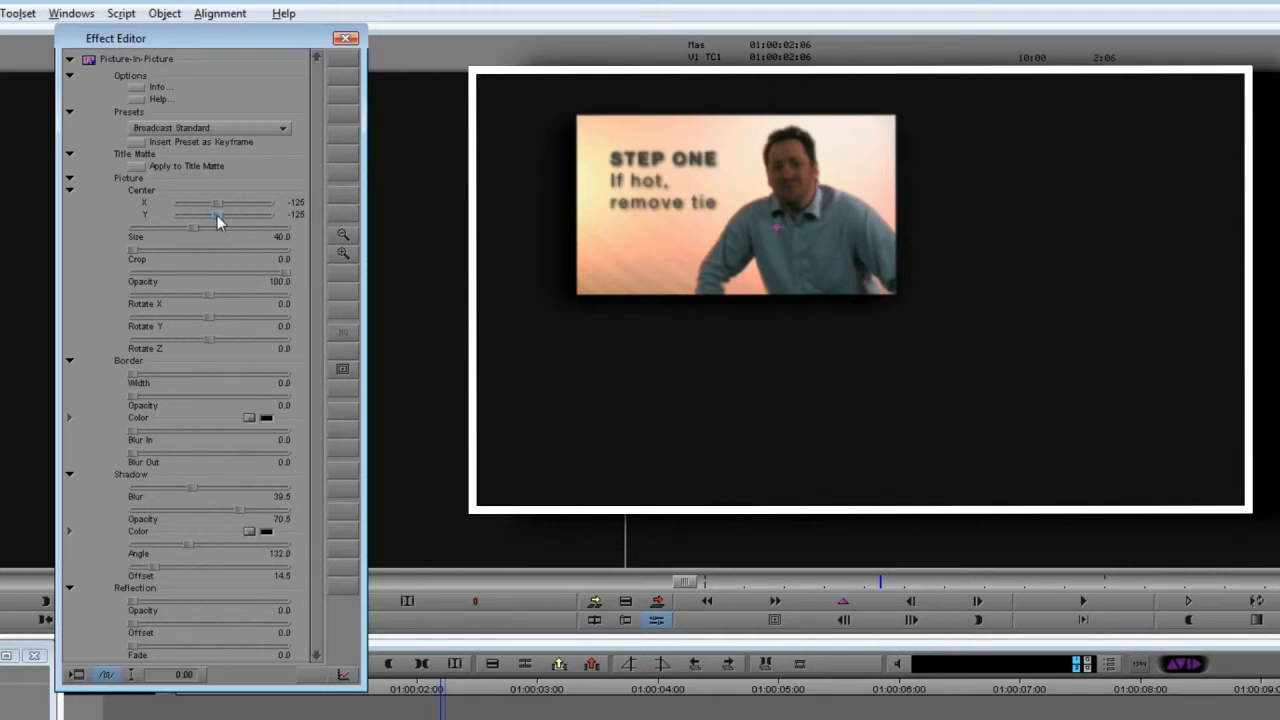
# Shift the Step One picture's Center X/Y so it sits to the right of the frame
pyautogui.moveTo(196, 216); pyautogui.dragTo(220, 216)
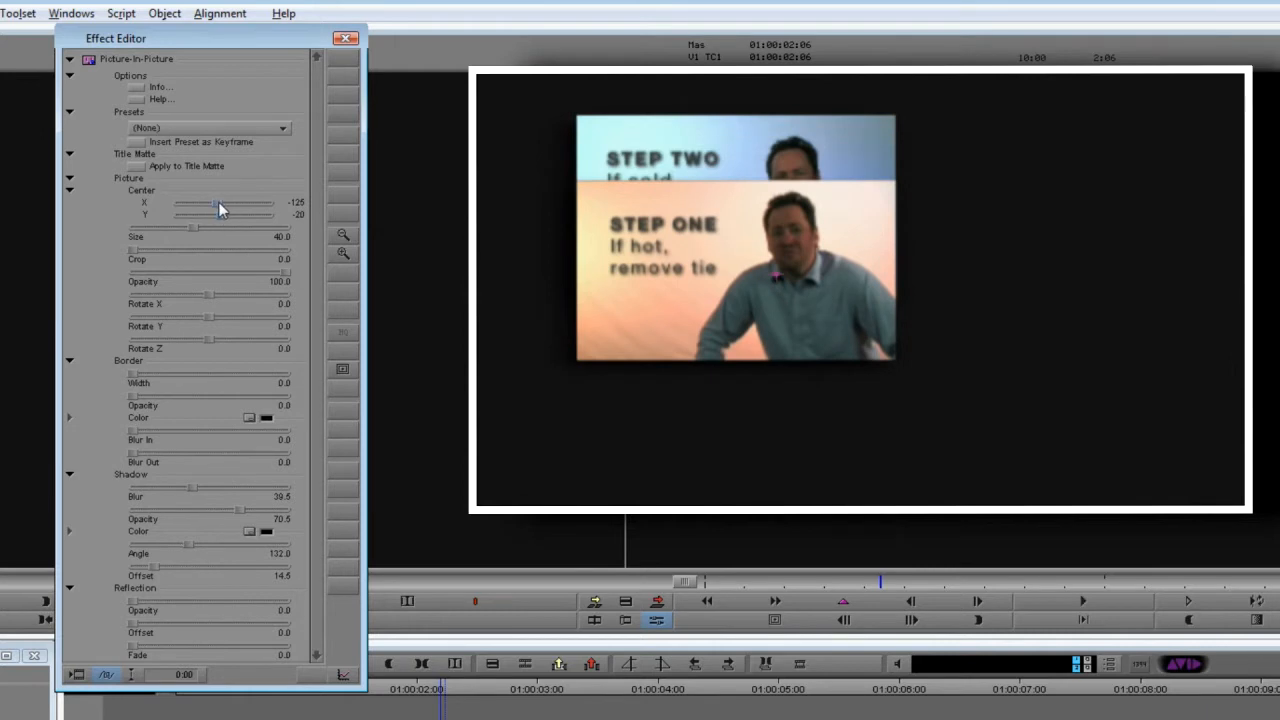
pyautogui.moveTo(218, 204); pyautogui.dragTo(212, 204)
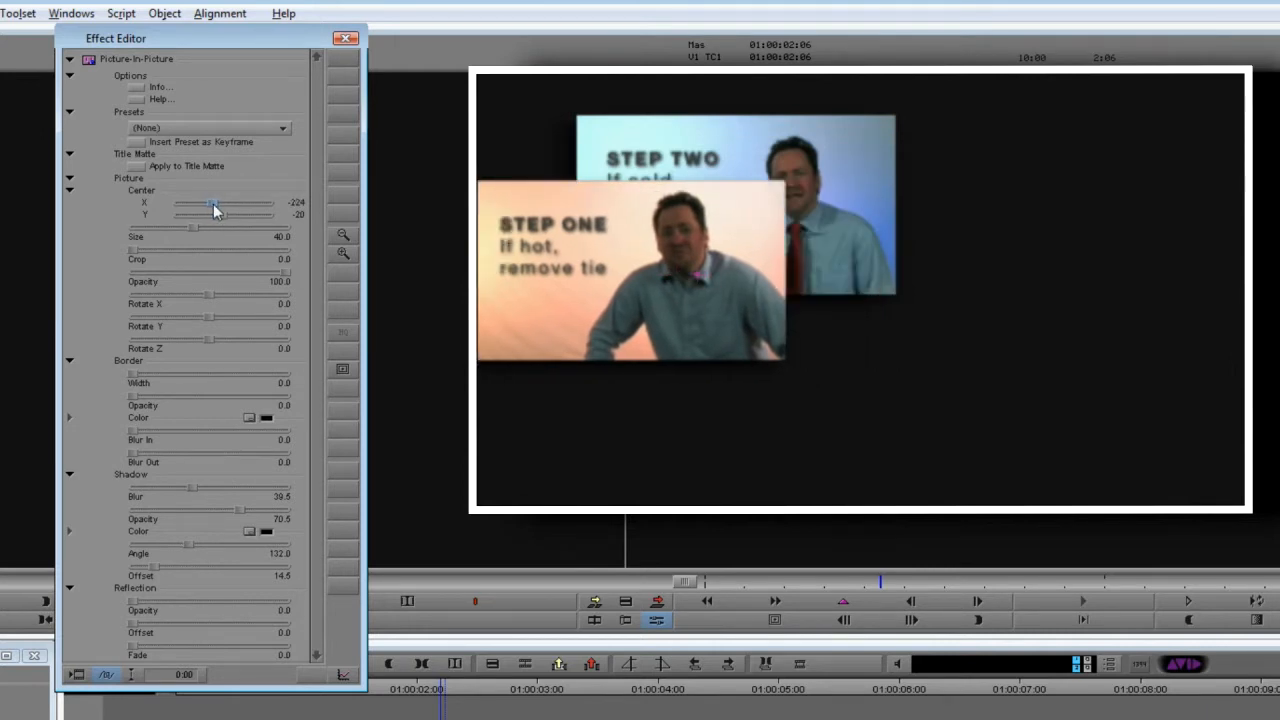
pyautogui.moveTo(210, 204); pyautogui.dragTo(220, 204)
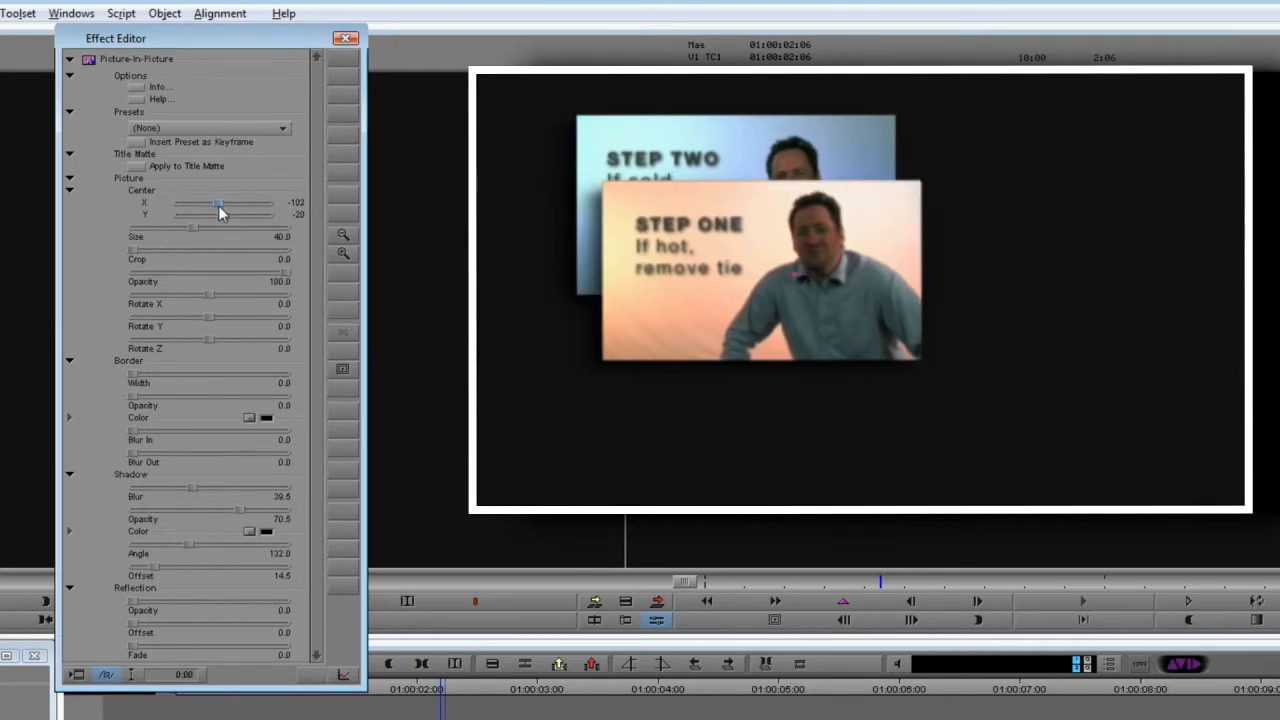
pyautogui.moveTo(218, 204); pyautogui.dragTo(222, 204)
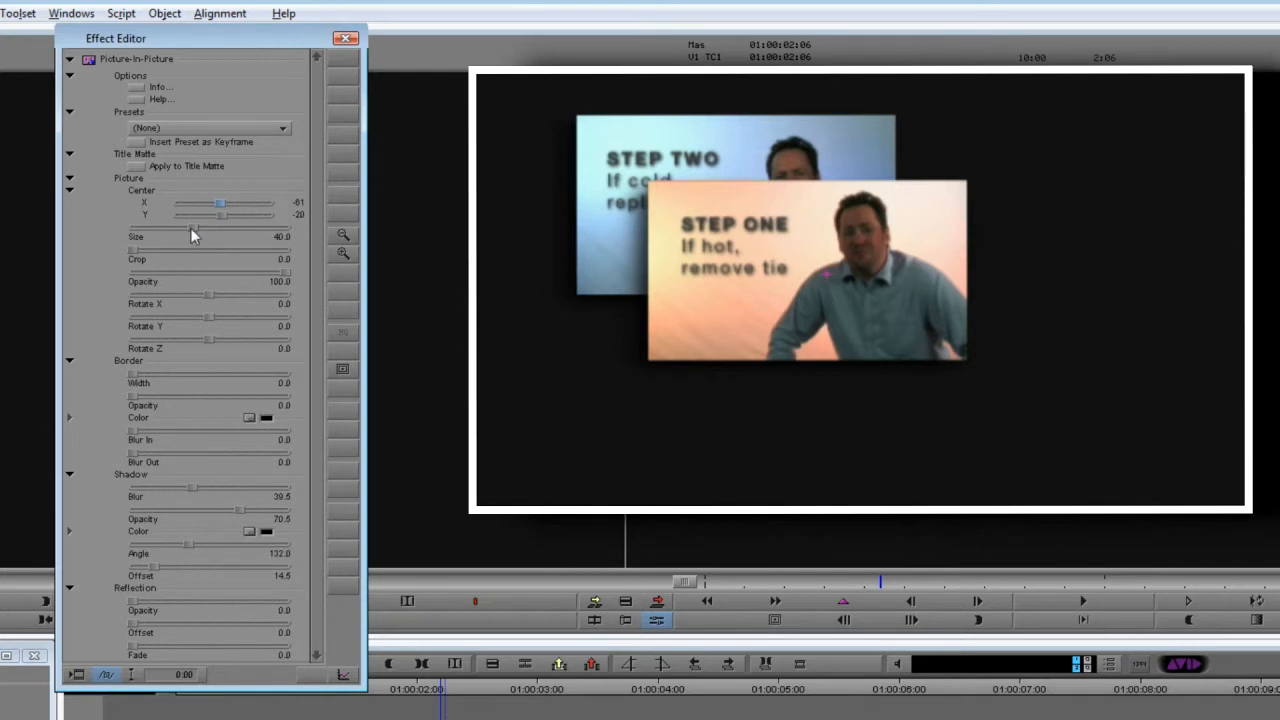
# Enlarge Step One to size 70, test partial Opacity, then restore full opacity
pyautogui.moveTo(196, 244); pyautogui.dragTo(140, 244)
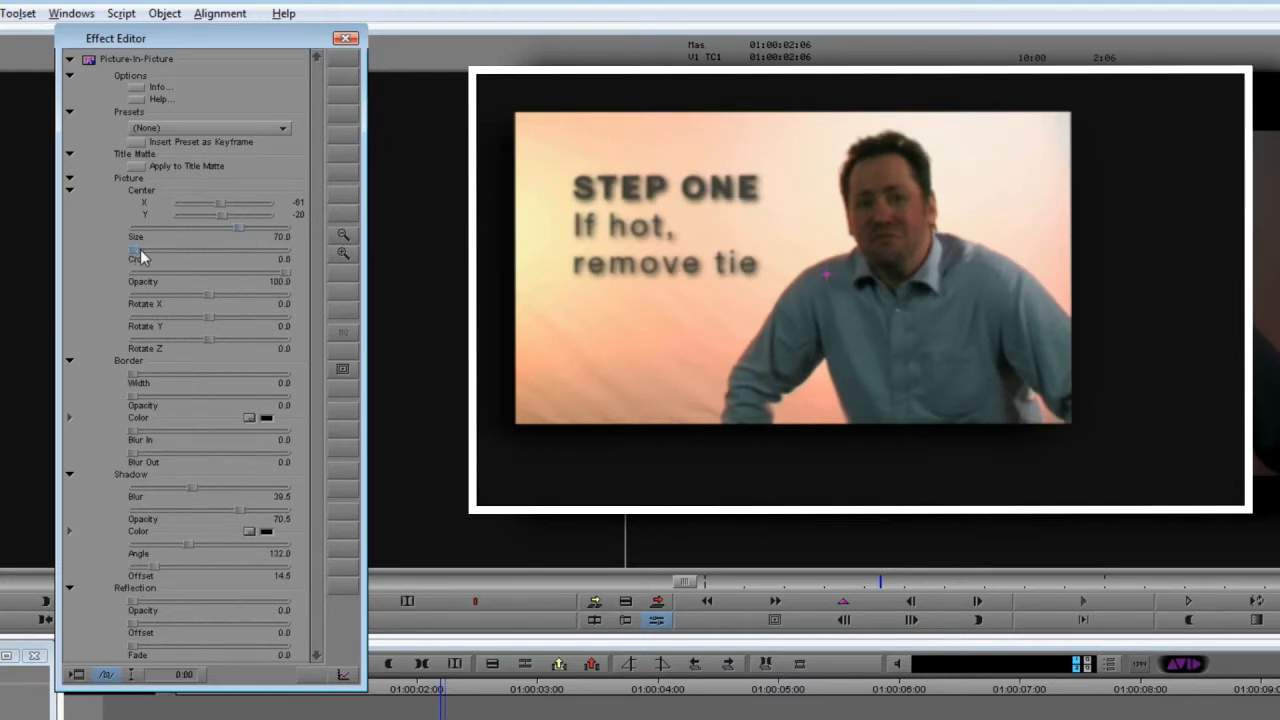
pyautogui.moveTo(132, 270); pyautogui.dragTo(160, 250)
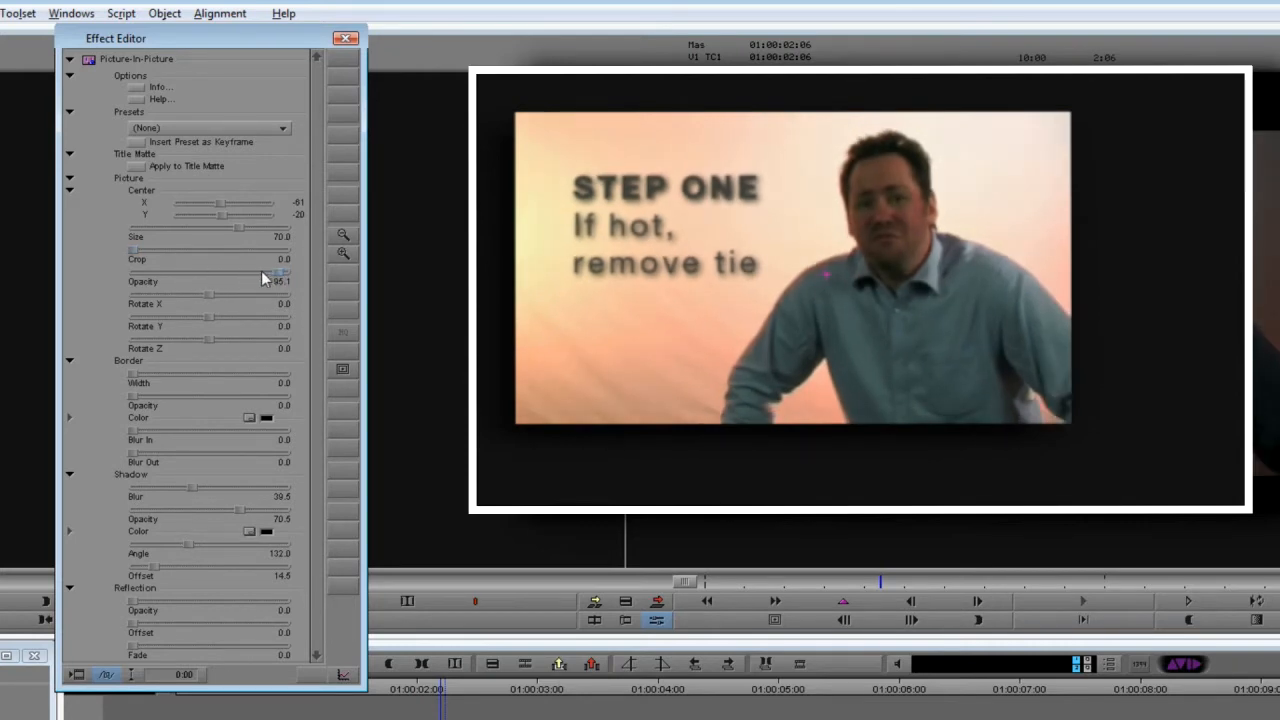
pyautogui.moveTo(280, 272); pyautogui.dragTo(240, 272)
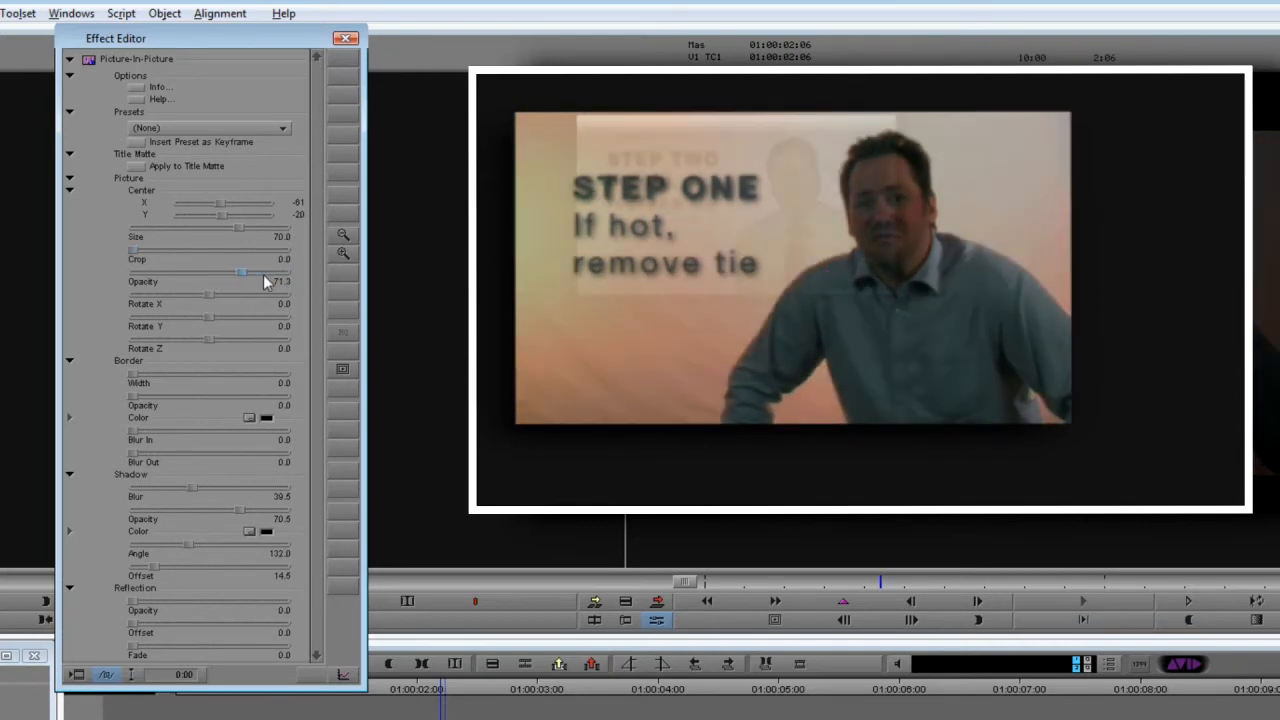
pyautogui.moveTo(240, 272); pyautogui.dragTo(284, 272)
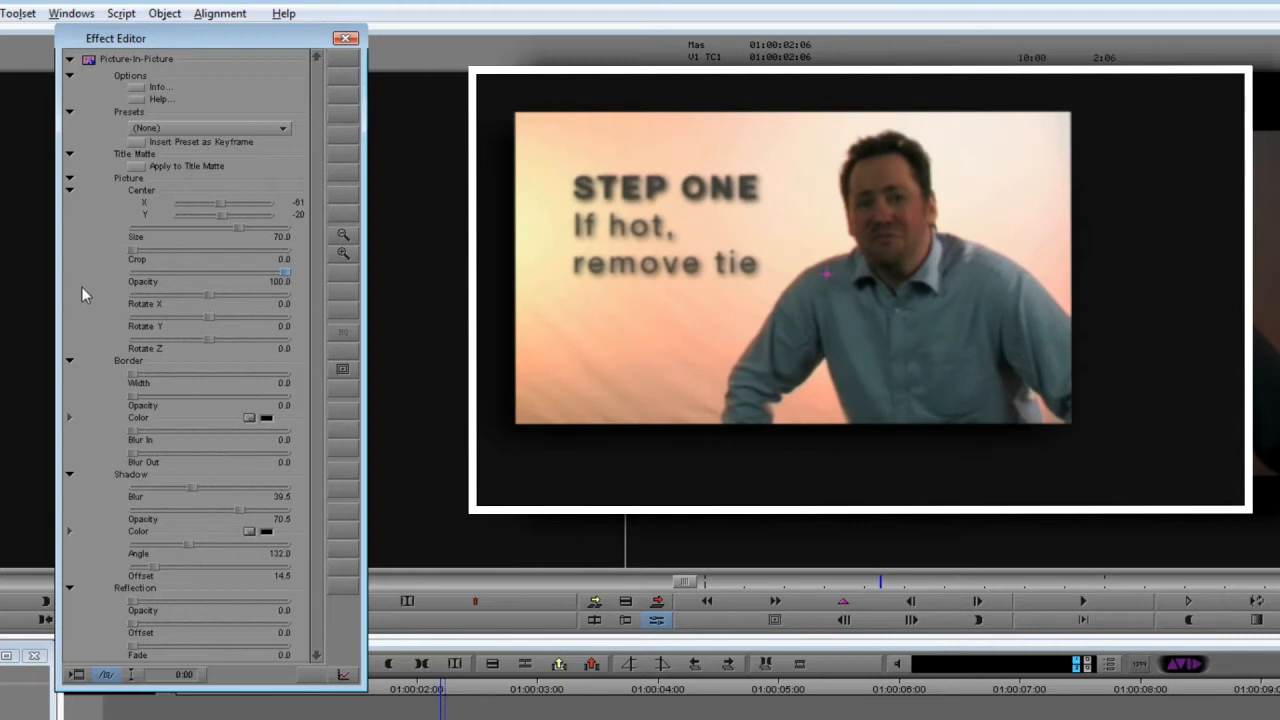
pyautogui.moveTo(116, 310)
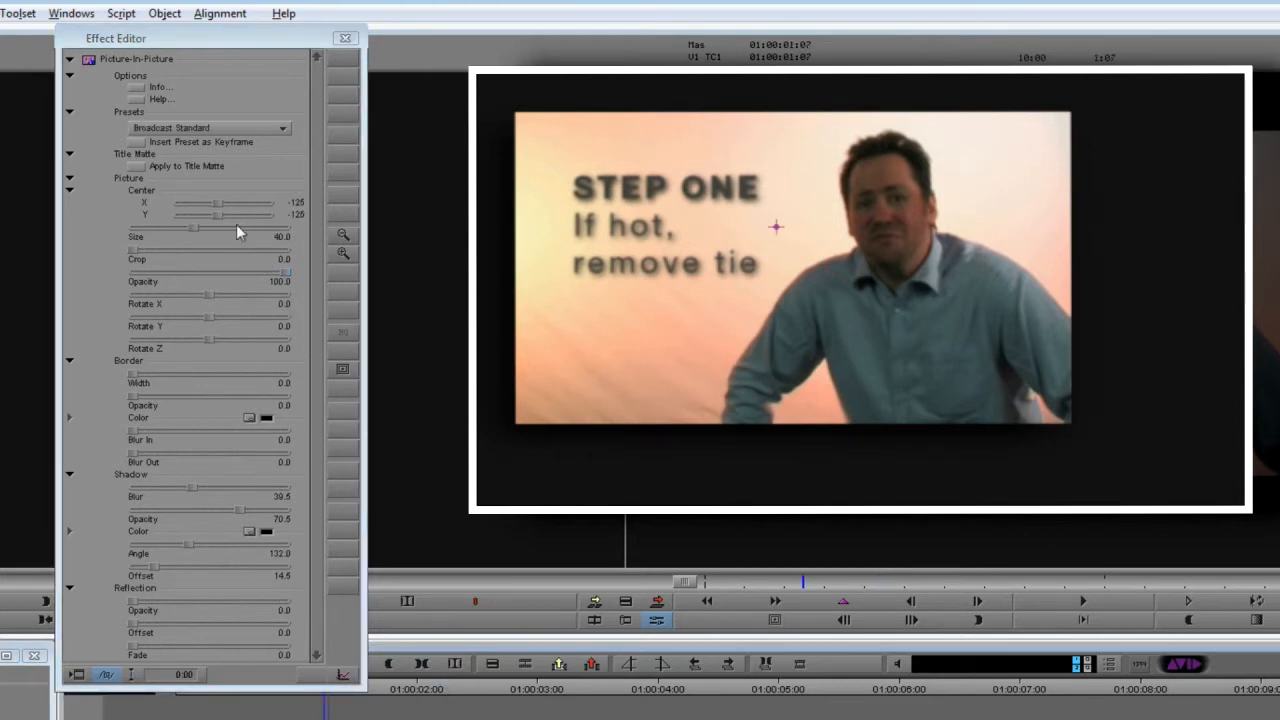
# Move Step Two to Center X 265, shrink it to Size 35 and turn it sideways with Rotate Y
pyautogui.moveTo(210, 202); pyautogui.dragTo(230, 202)
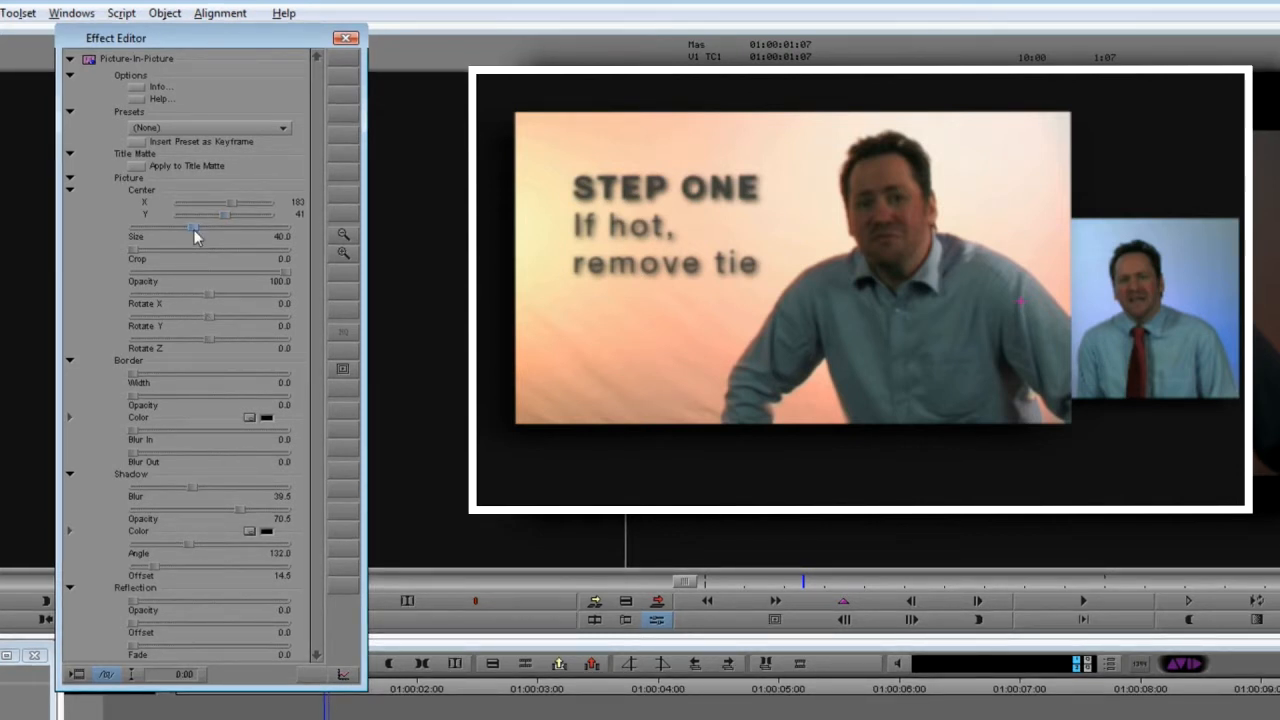
pyautogui.moveTo(192, 228); pyautogui.dragTo(184, 228)
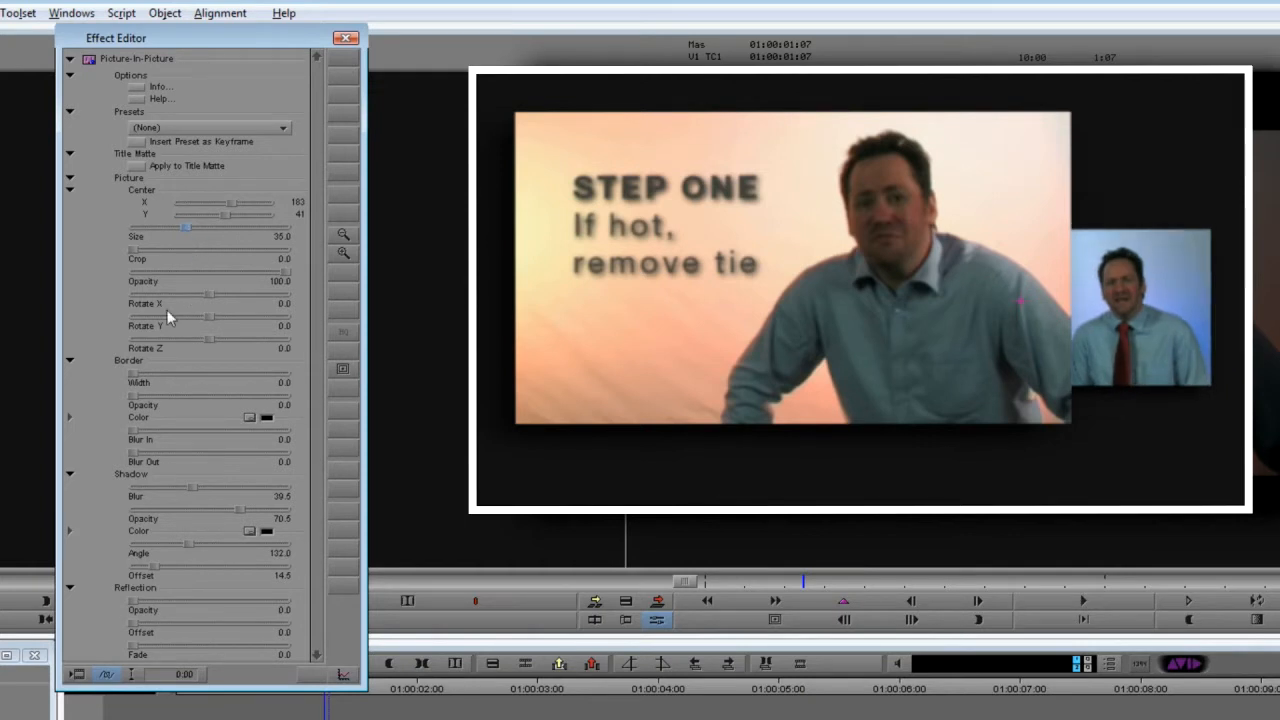
pyautogui.moveTo(210, 320)
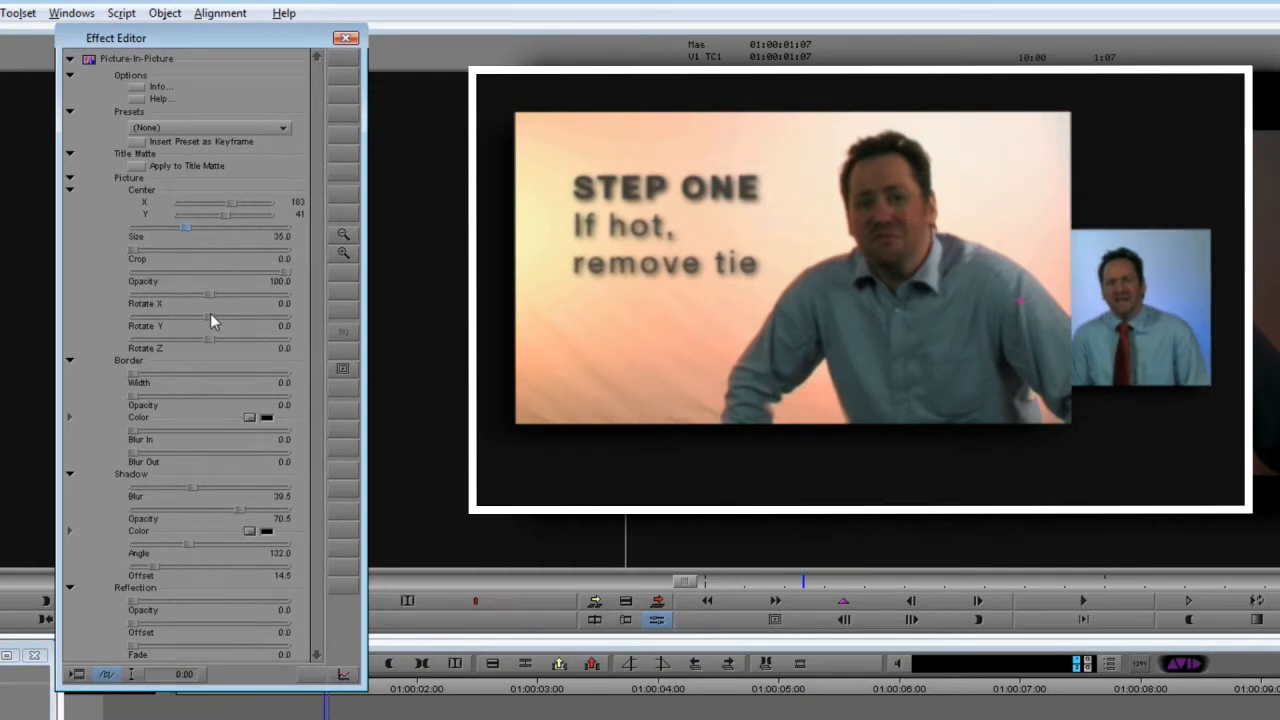
pyautogui.moveTo(208, 324); pyautogui.dragTo(220, 324)
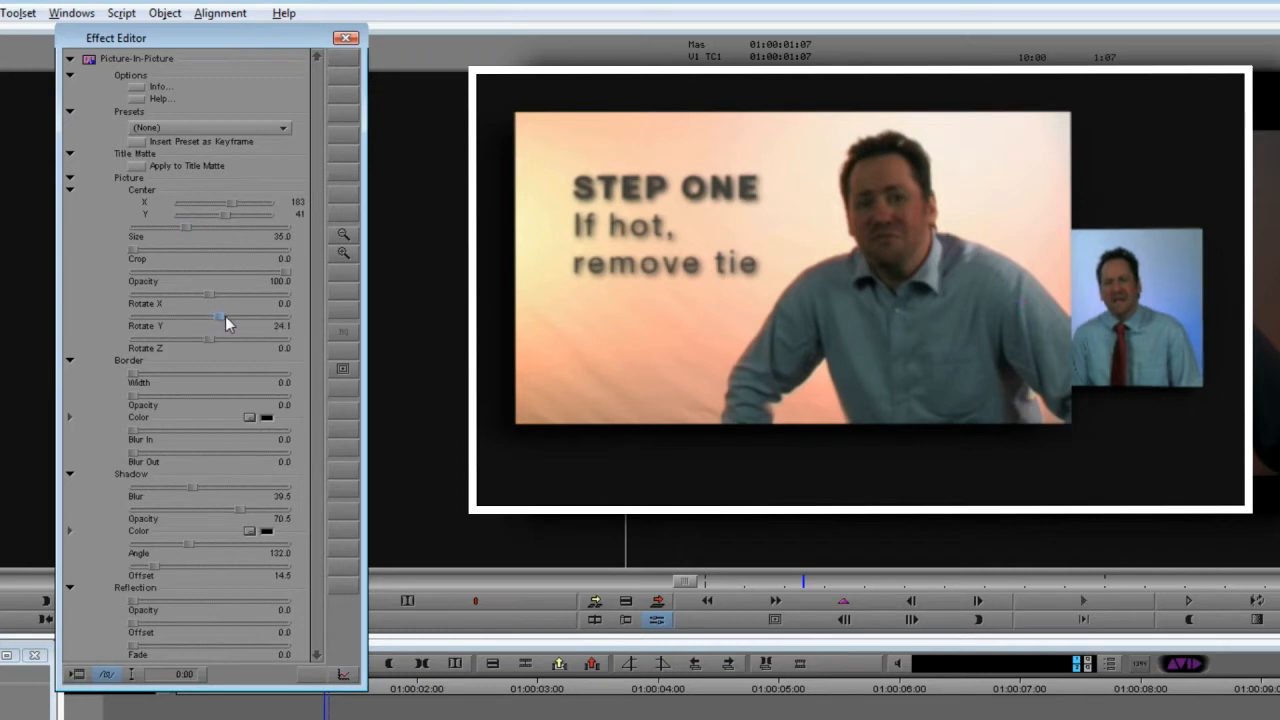
pyautogui.moveTo(220, 316); pyautogui.dragTo(236, 316)
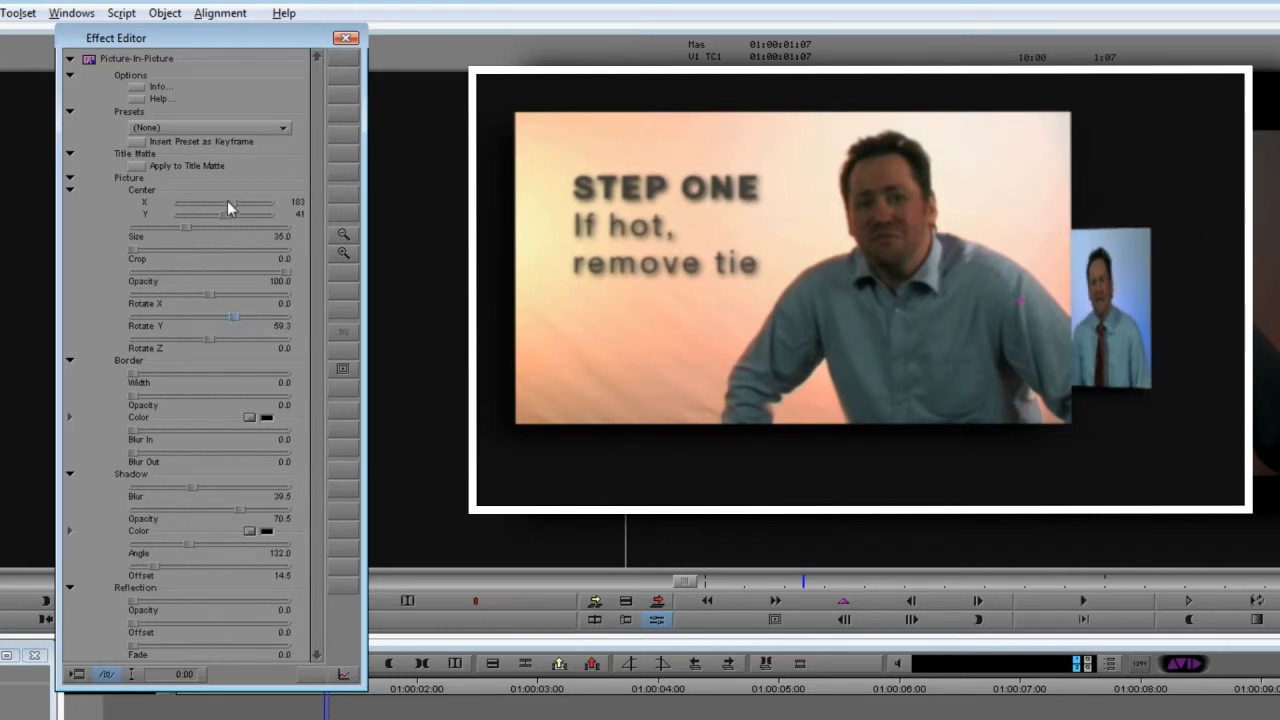
pyautogui.moveTo(200, 204); pyautogui.dragTo(236, 204)
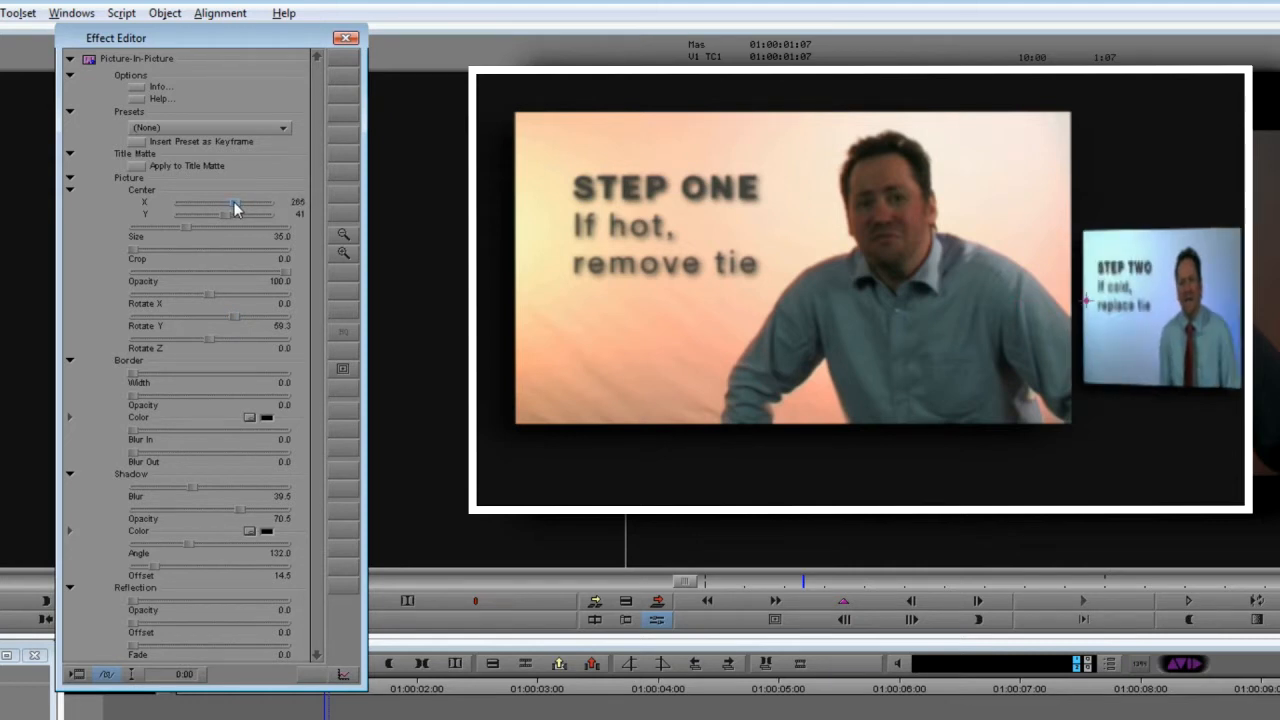
pyautogui.moveTo(110, 390)
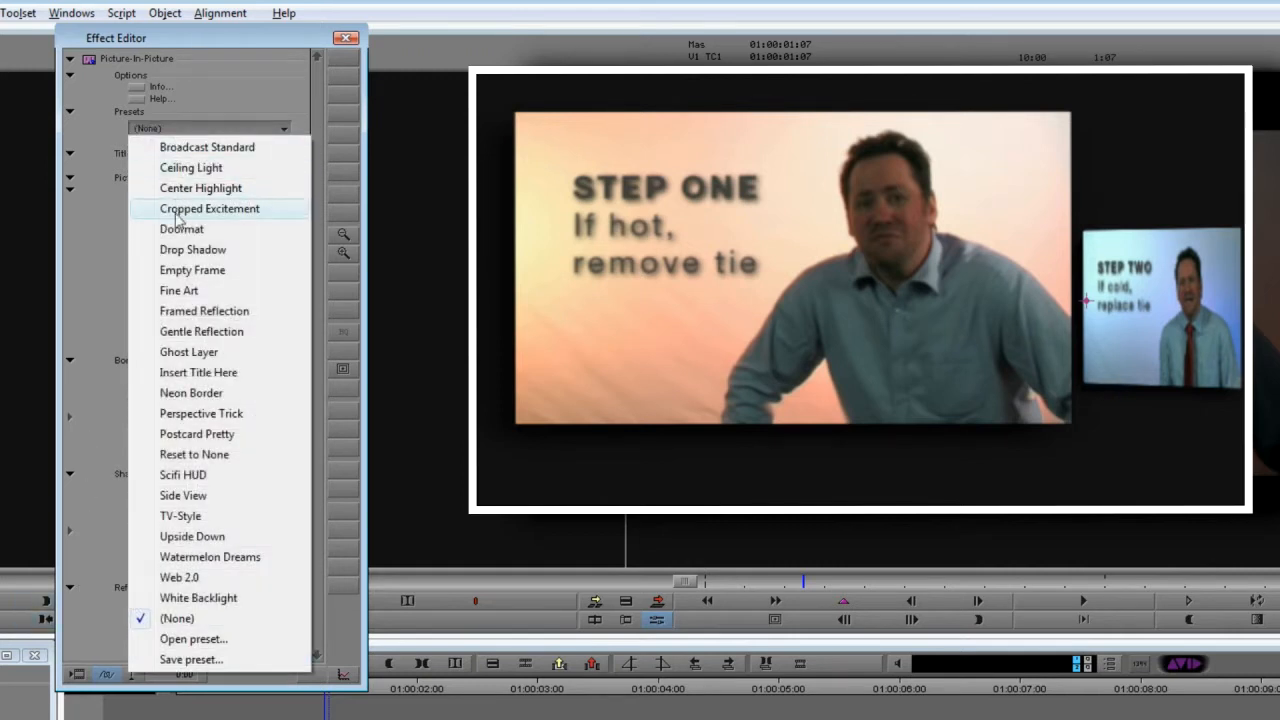
pyautogui.moveTo(200, 332)
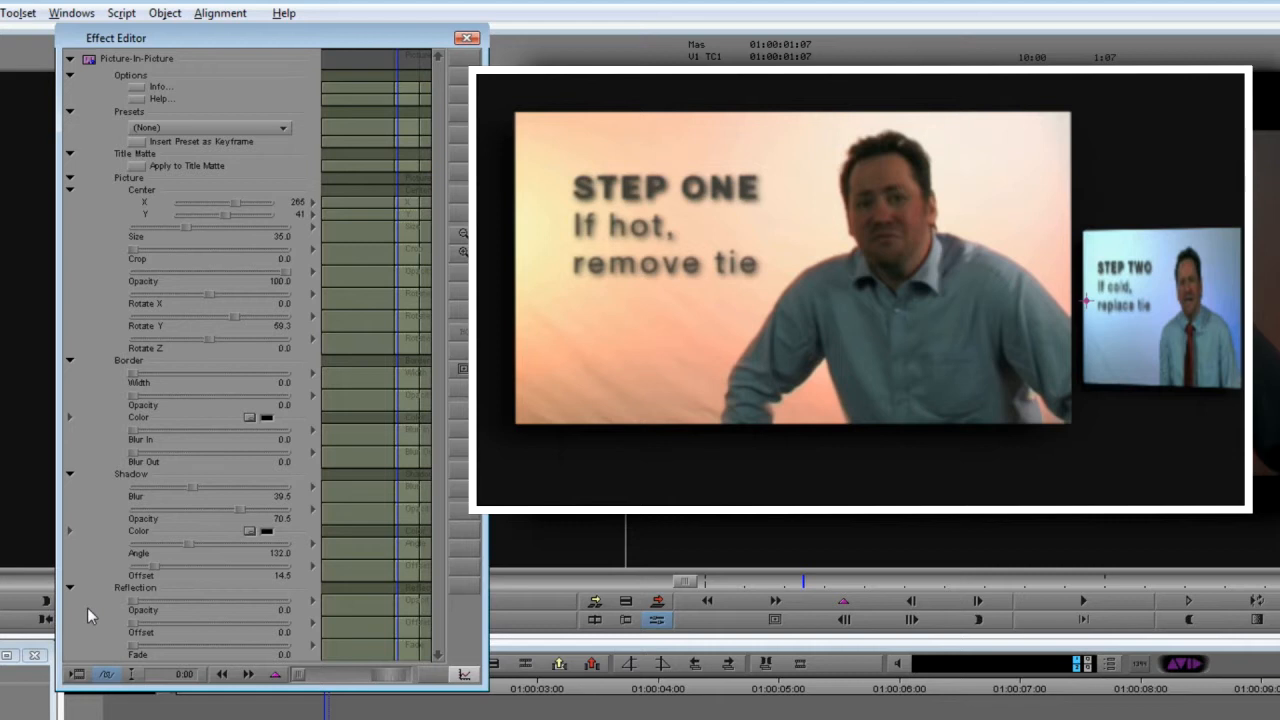
pyautogui.moveTo(100, 638)
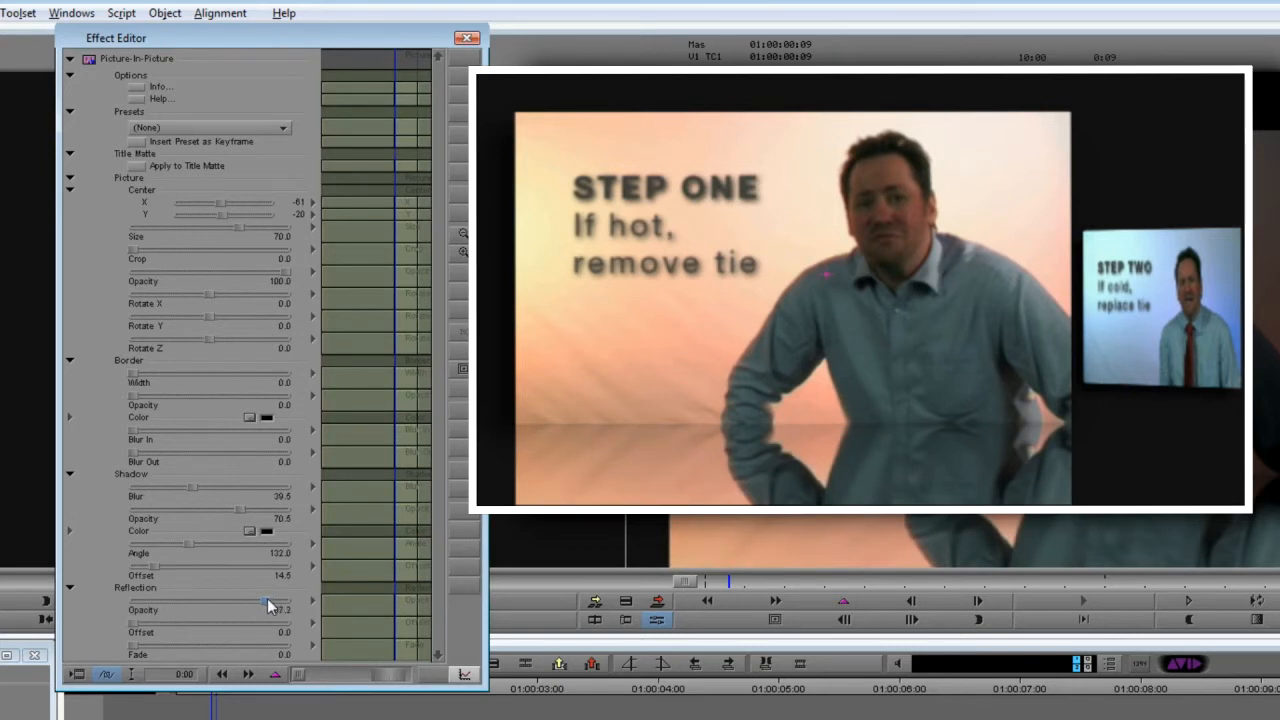
# Adjust the Reflection Opacity and Fade so a fading reflection appears beneath the pictures
pyautogui.moveTo(268, 604); pyautogui.dragTo(252, 608)
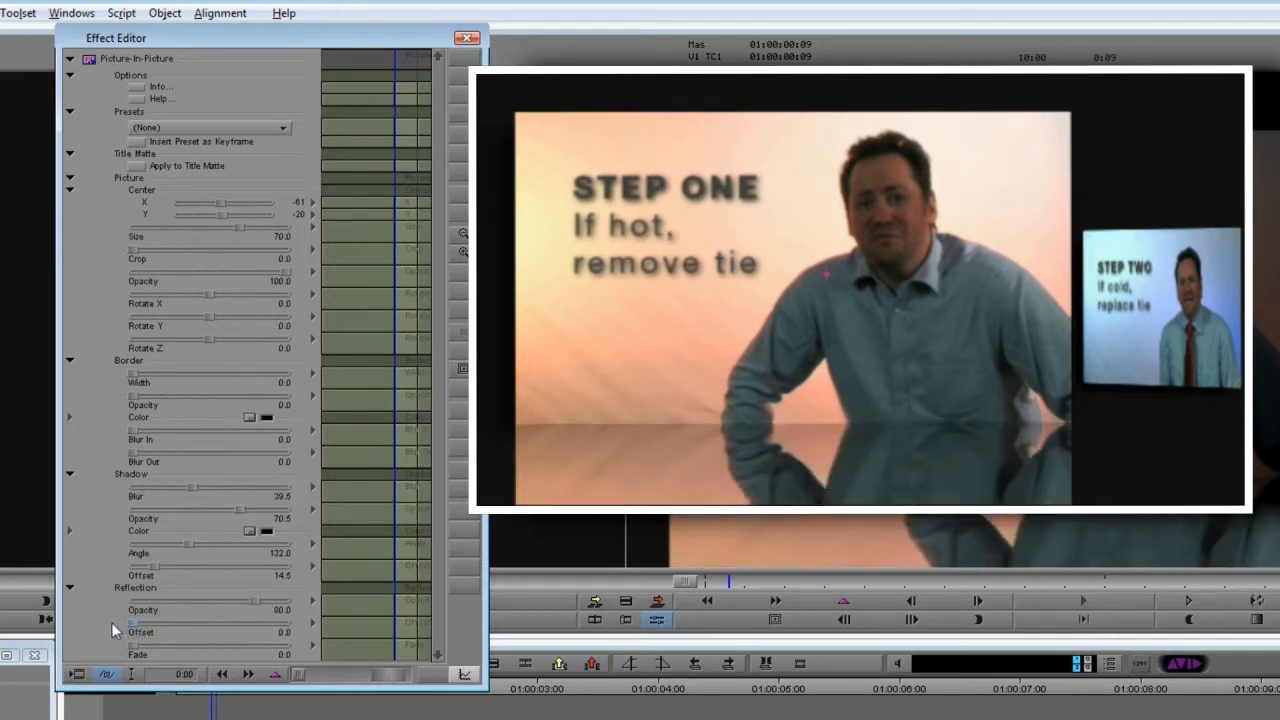
pyautogui.moveTo(116, 644); pyautogui.dragTo(156, 644)
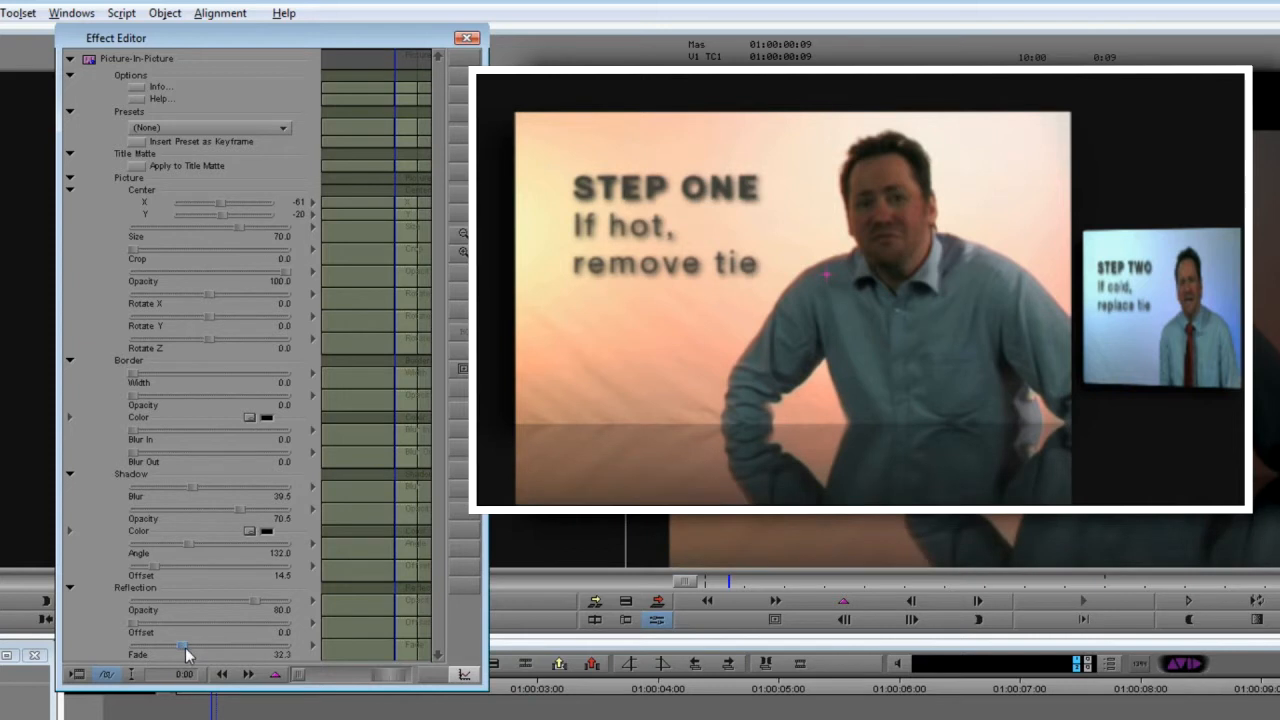
pyautogui.moveTo(182, 644); pyautogui.dragTo(204, 644)
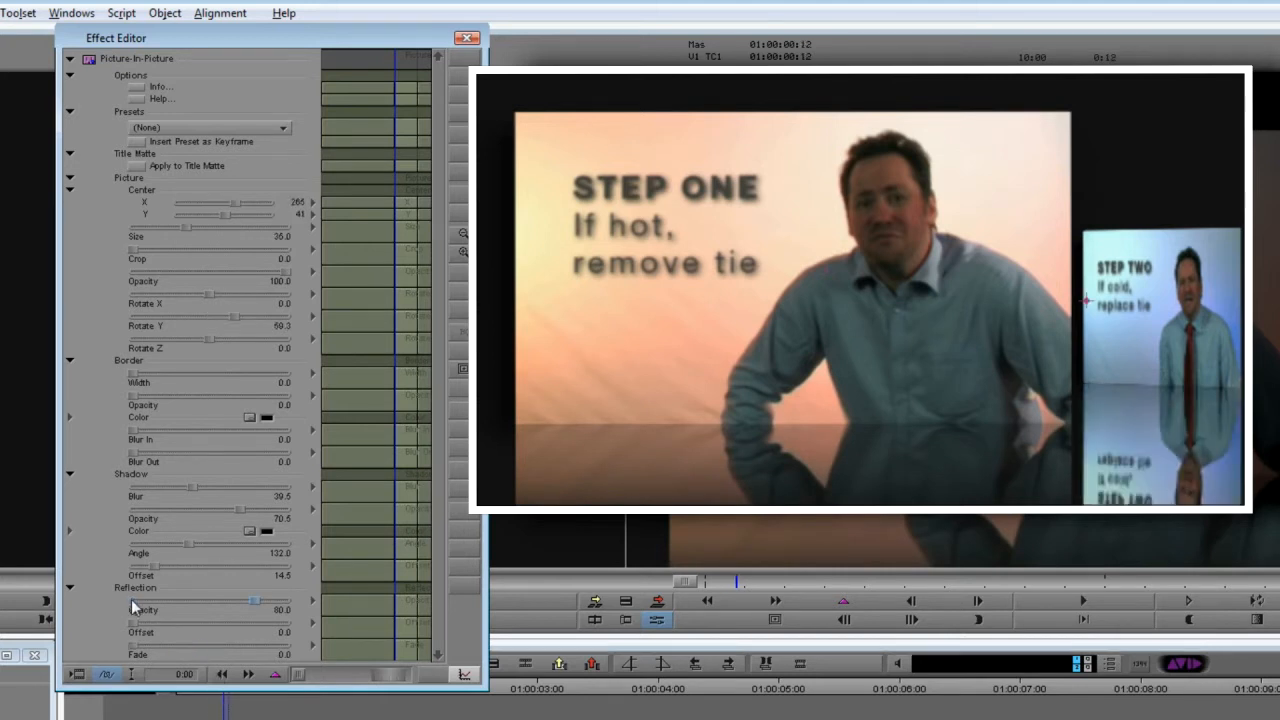
pyautogui.moveTo(132, 652)
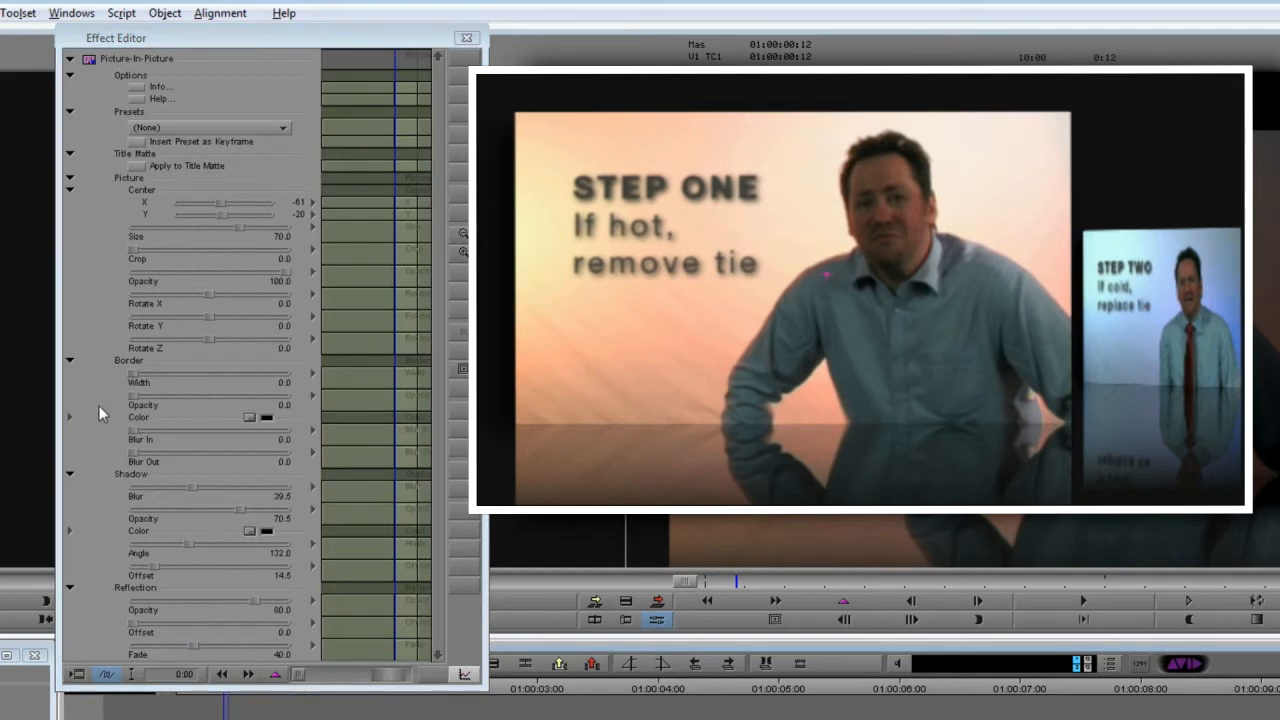
pyautogui.moveTo(106, 418)
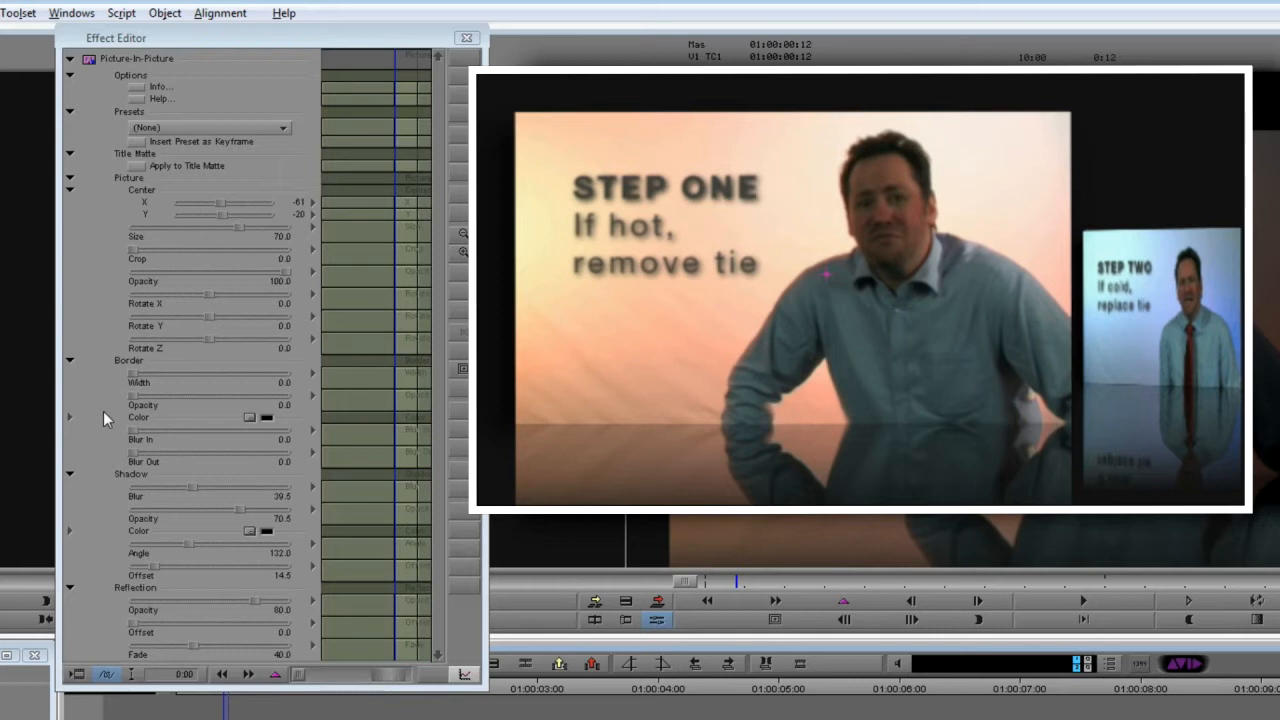
pyautogui.moveTo(232, 424)
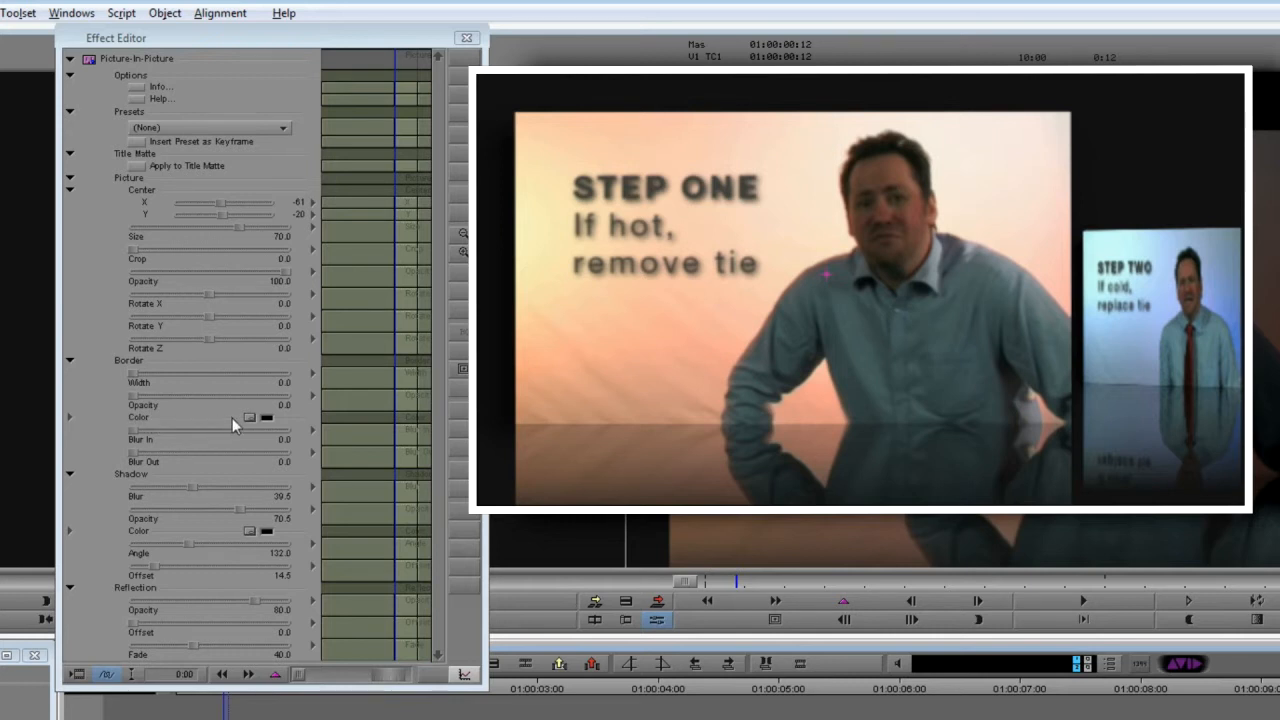
pyautogui.moveTo(248, 420)
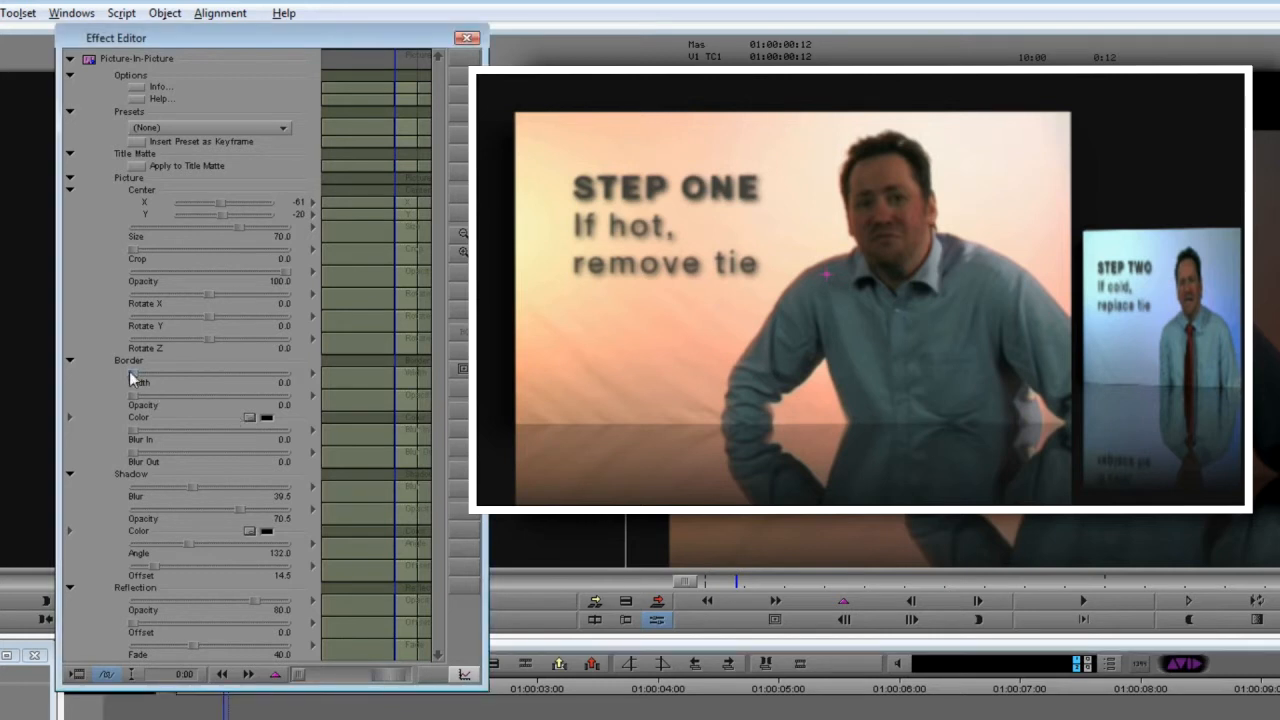
# Widen the border around Step One to Width 20
pyautogui.moveTo(136, 374); pyautogui.dragTo(164, 374)
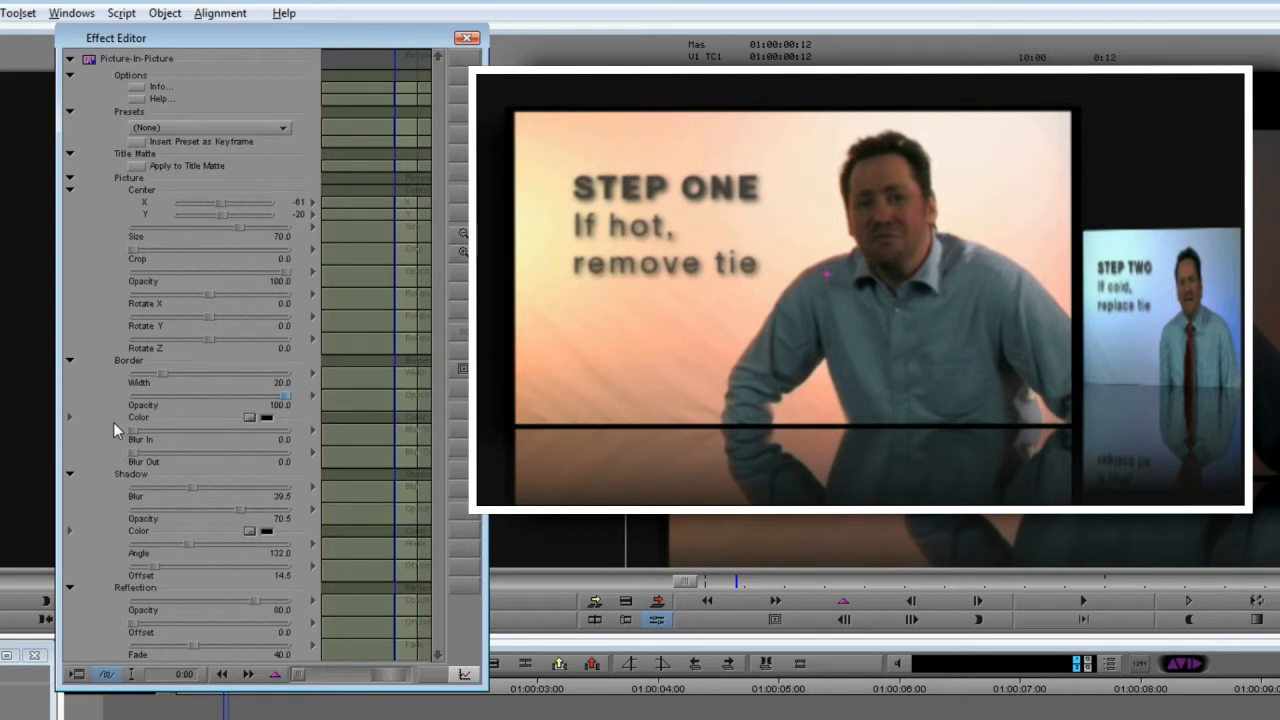
pyautogui.moveTo(210, 428)
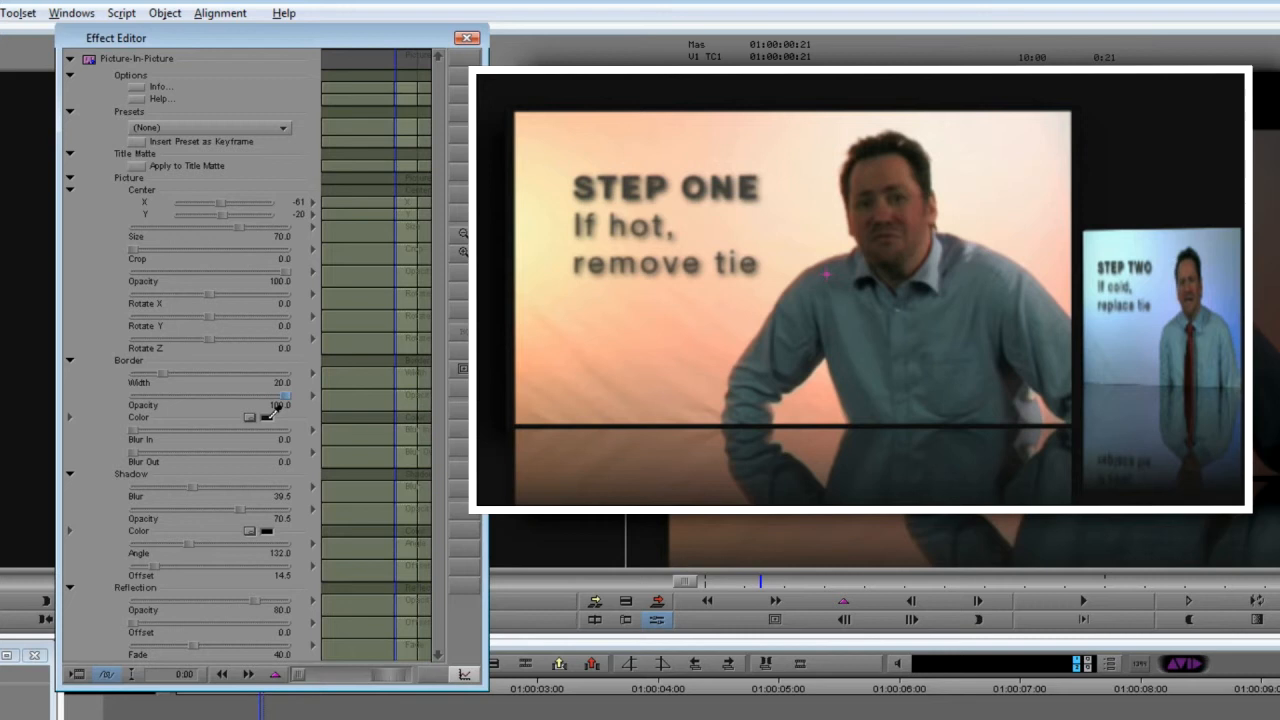
pyautogui.moveTo(584, 338)
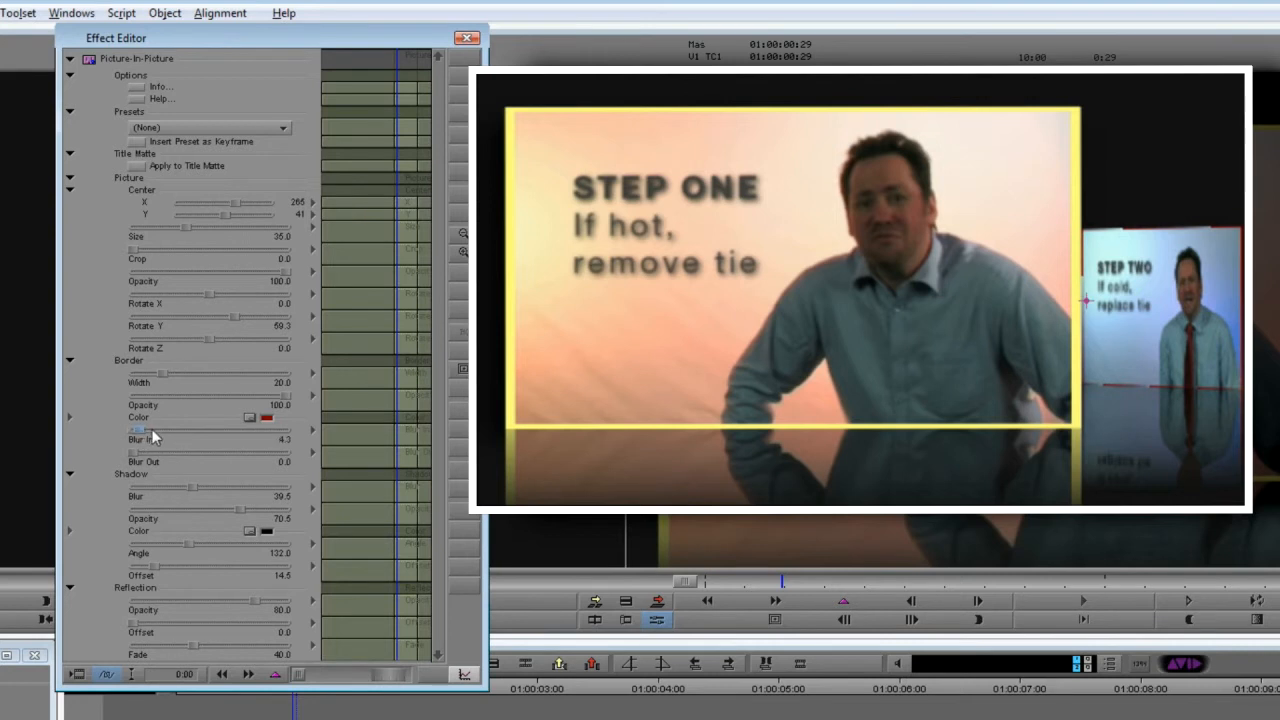
# Soften the border's Blur In and Blur Out edges and raise the Shadow Blur slightly
pyautogui.moveTo(138, 430); pyautogui.dragTo(168, 430)
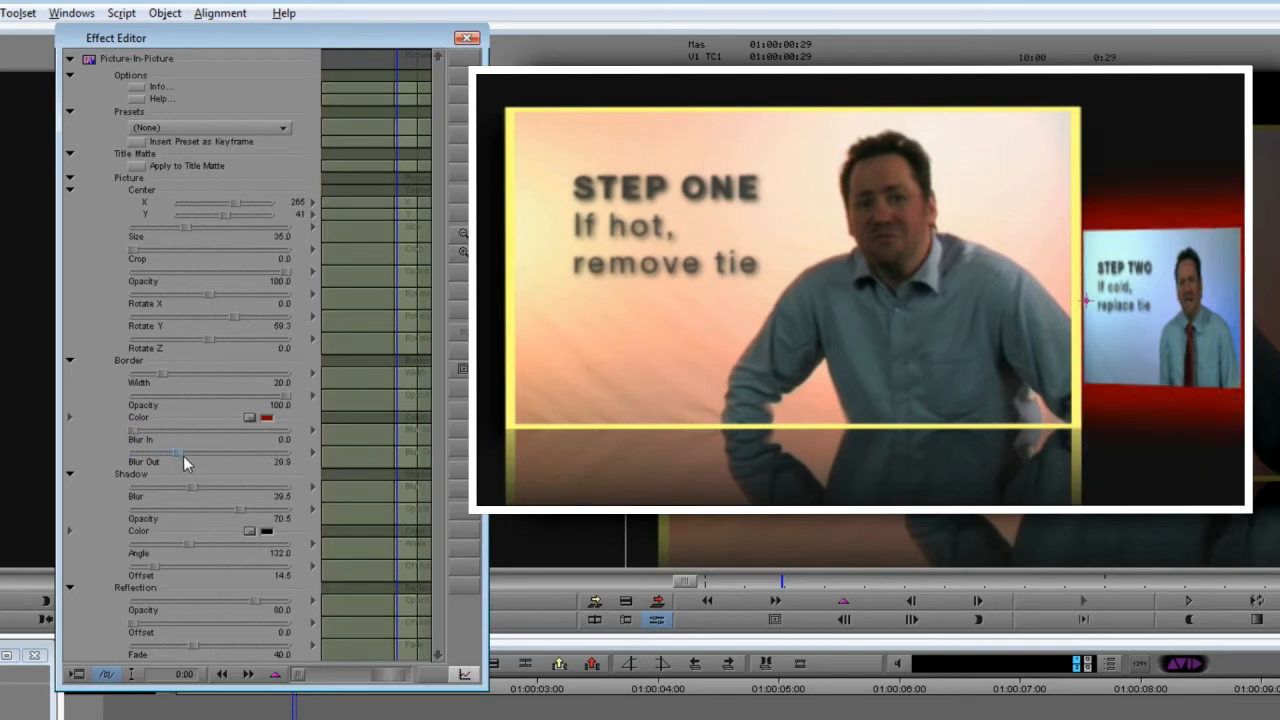
pyautogui.moveTo(176, 450); pyautogui.dragTo(130, 450)
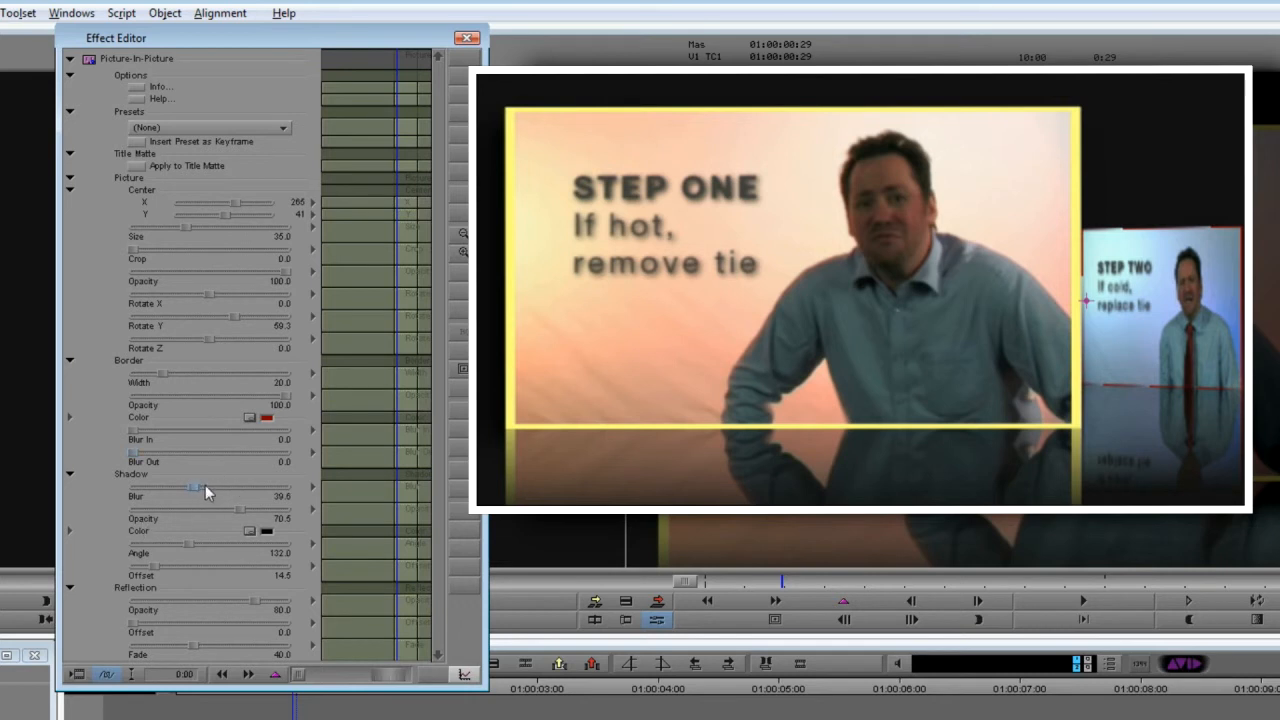
pyautogui.moveTo(192, 488); pyautogui.dragTo(204, 490)
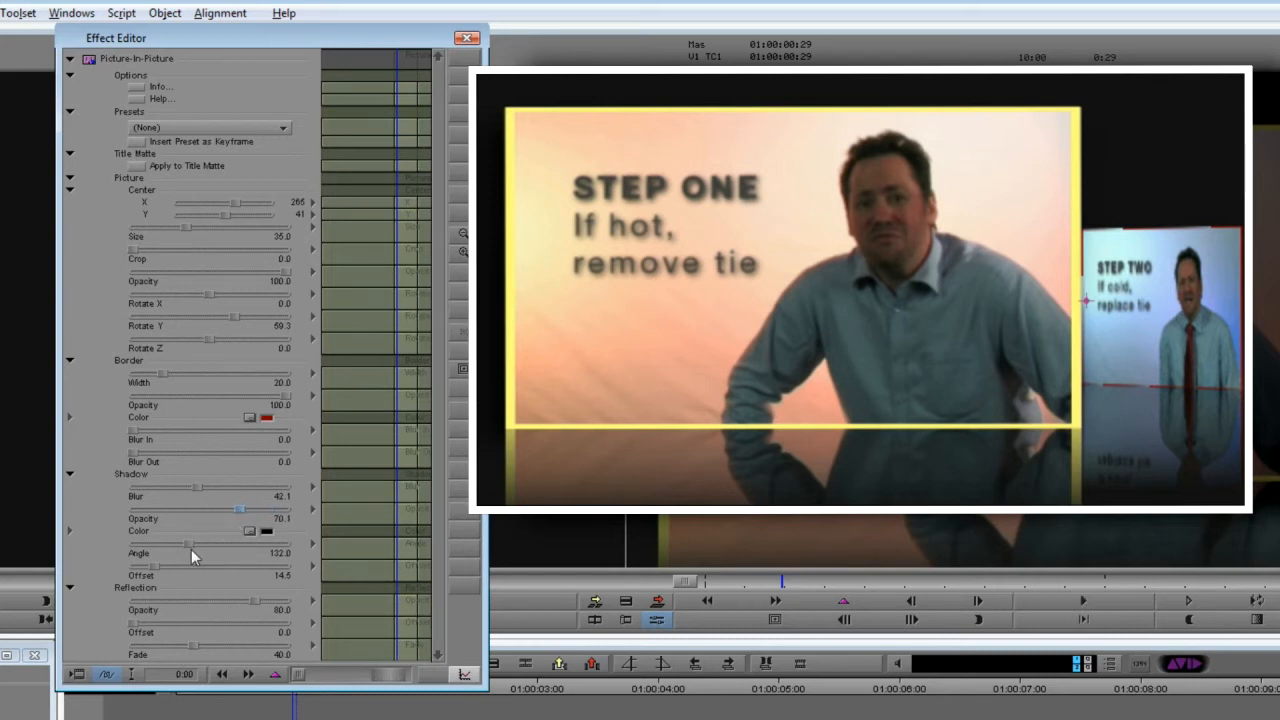
pyautogui.moveTo(150, 576)
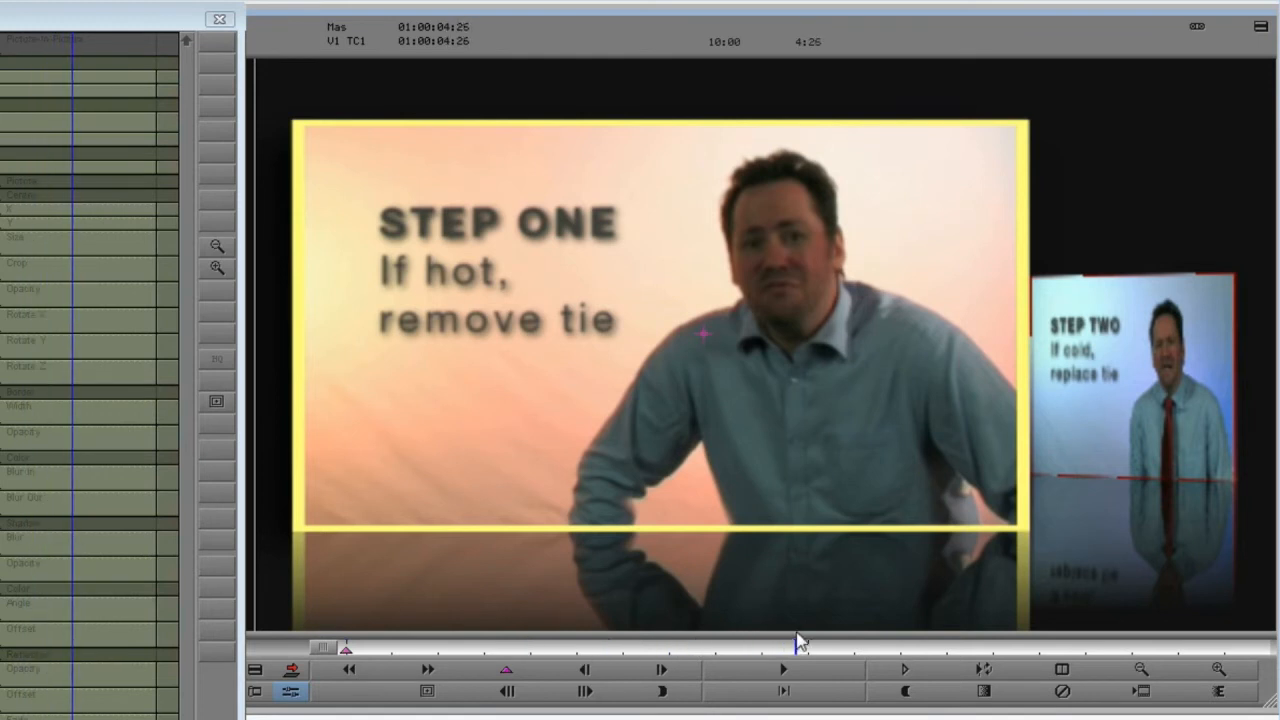
# Move the position bar to a later point in the effect
pyautogui.click(504, 670)
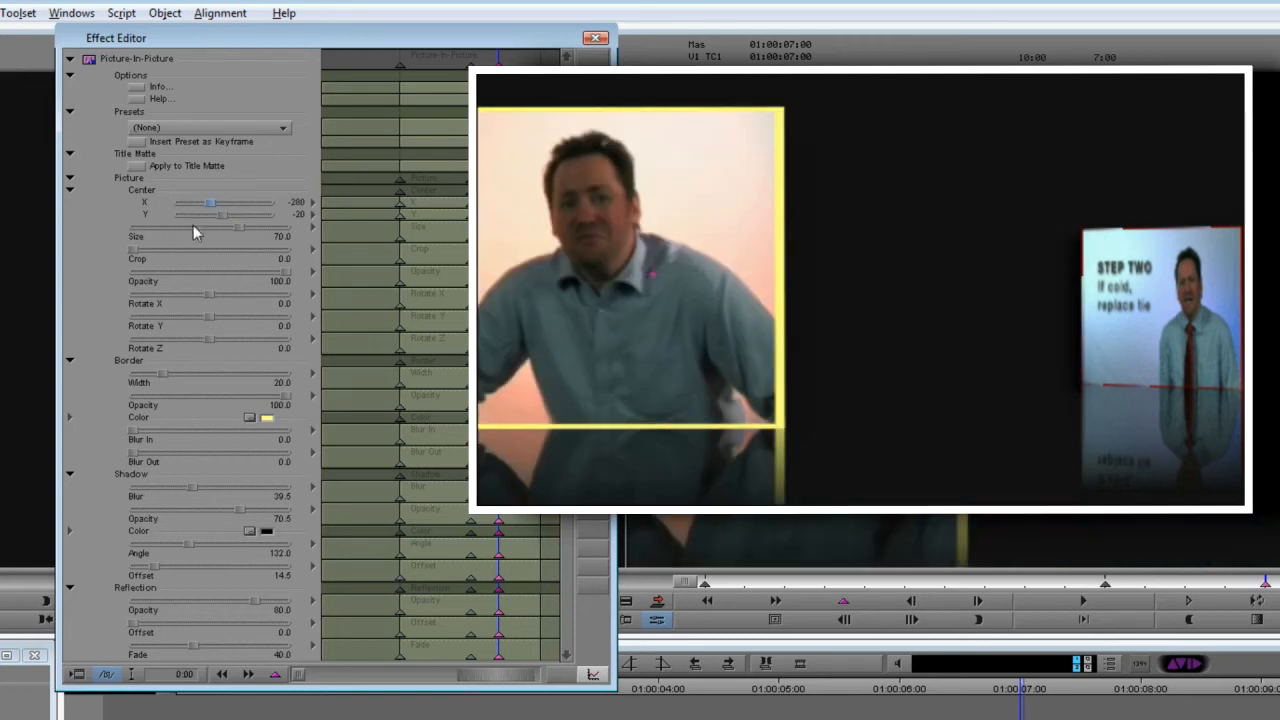
# On the end keyframe, push Step One left, angle it with Rotate Y and shrink it
pyautogui.moveTo(236, 214); pyautogui.dragTo(220, 214)
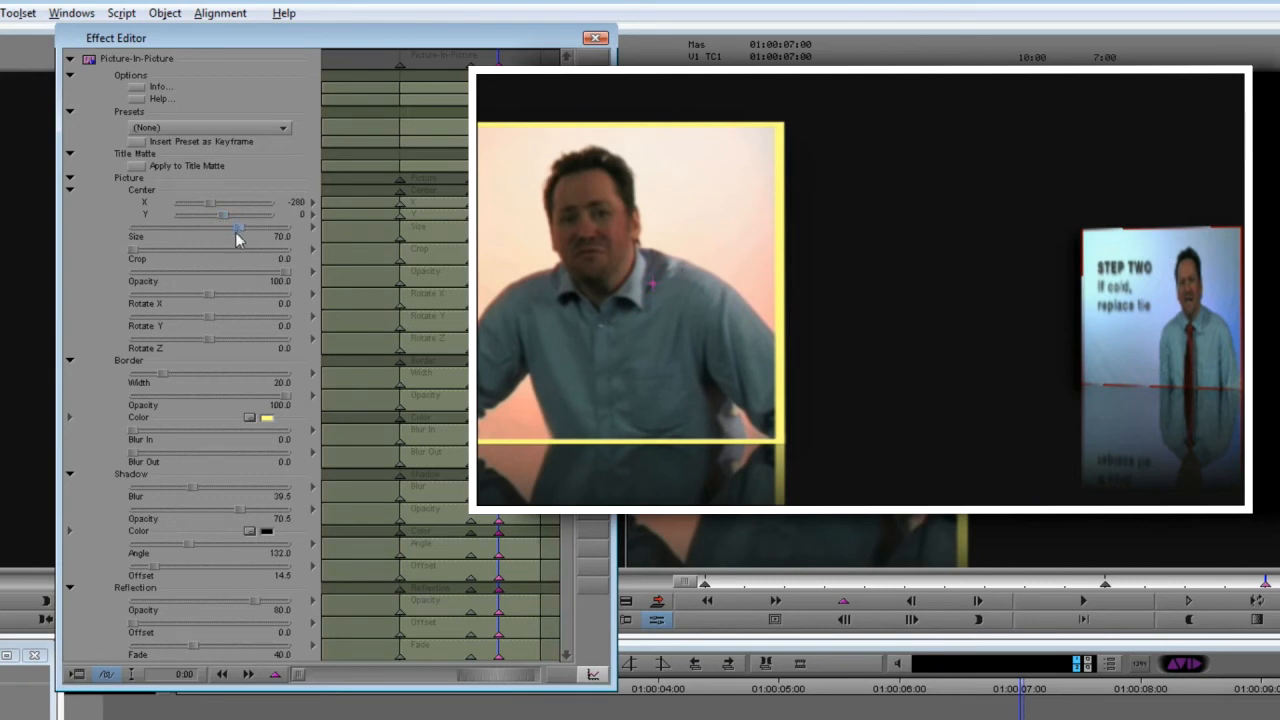
pyautogui.moveTo(212, 324)
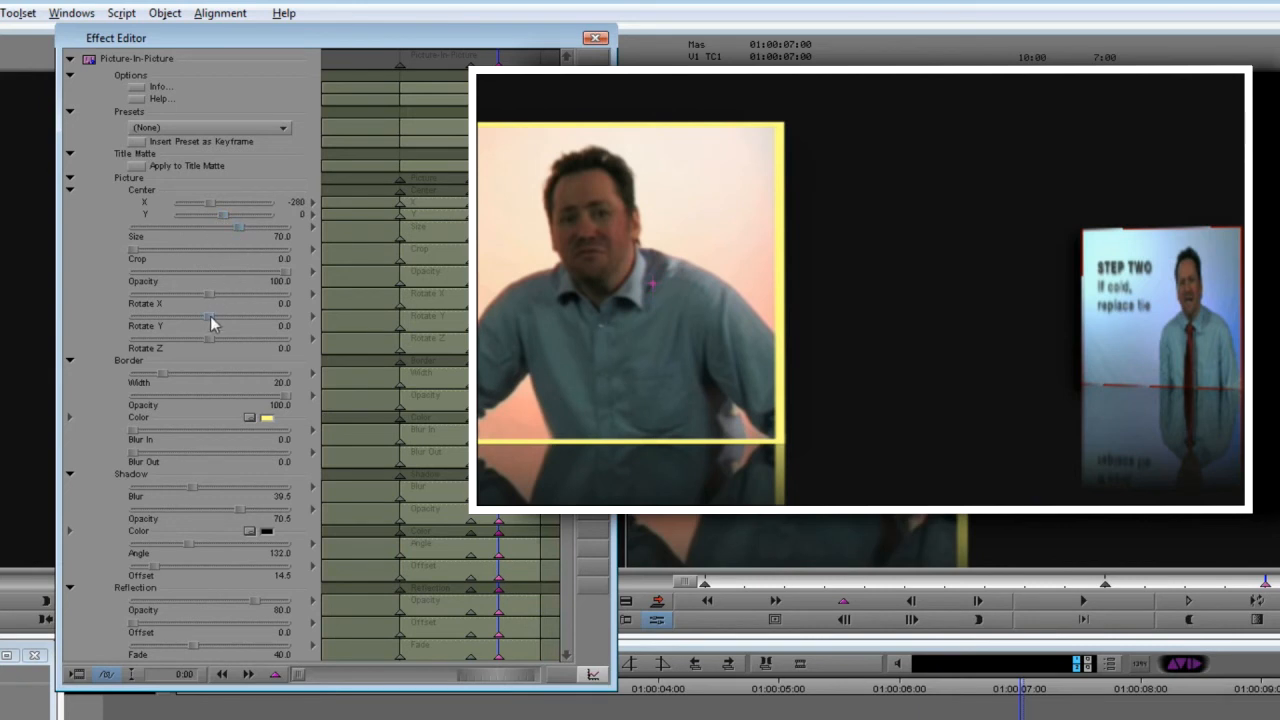
pyautogui.moveTo(208, 316); pyautogui.dragTo(182, 316)
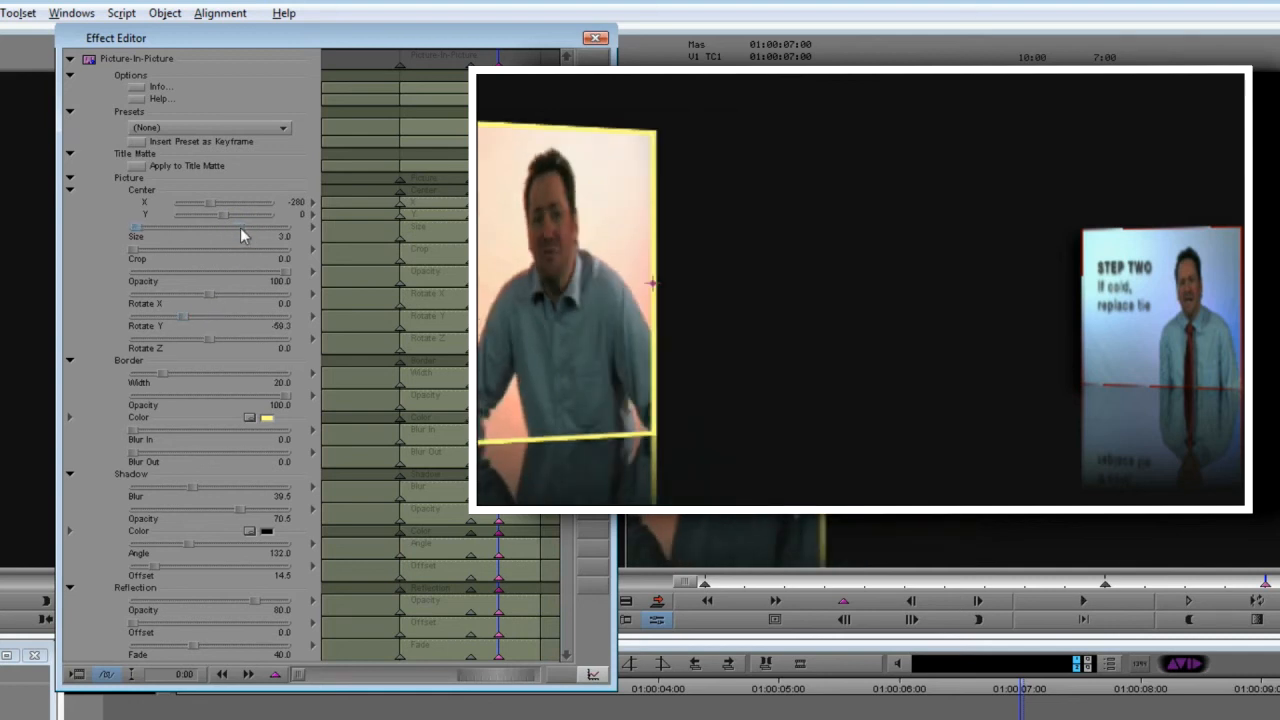
pyautogui.moveTo(136, 228); pyautogui.dragTo(184, 228)
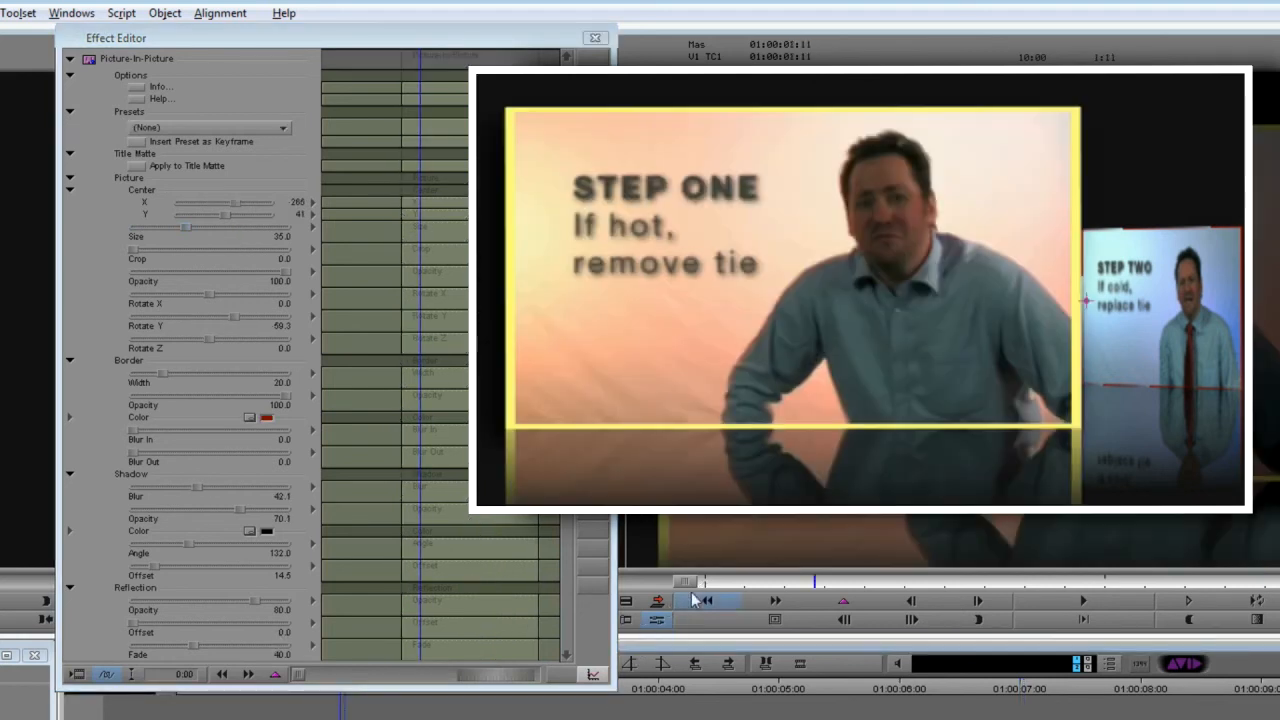
# Jump to the last keyframe and enlarge Step Two into the front right position
pyautogui.click(844, 600)
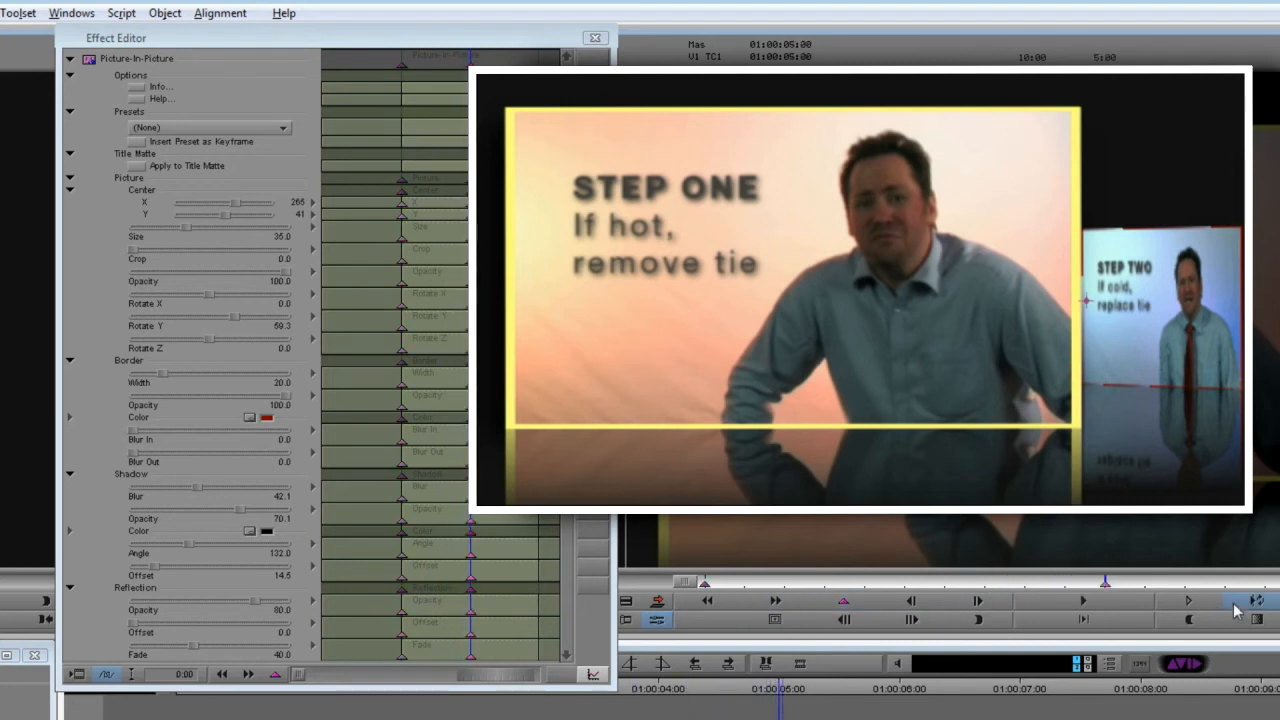
pyautogui.click(1236, 600)
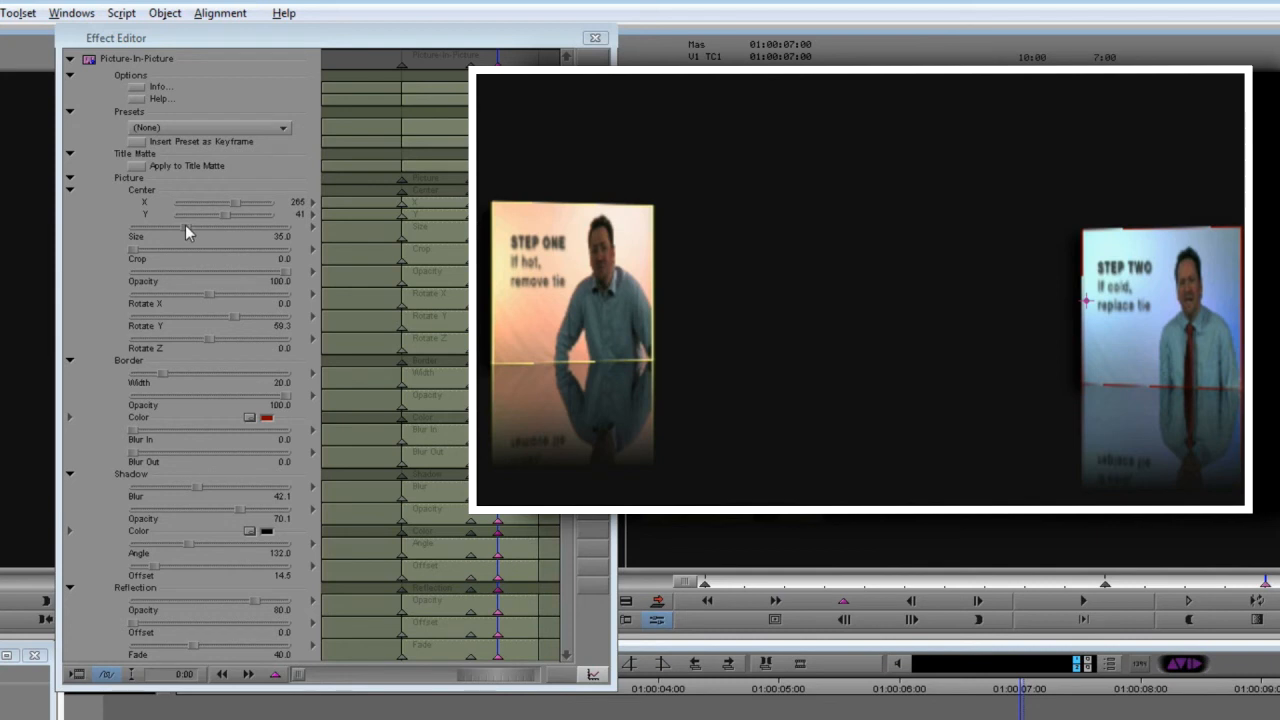
pyautogui.moveTo(222, 228); pyautogui.dragTo(236, 228)
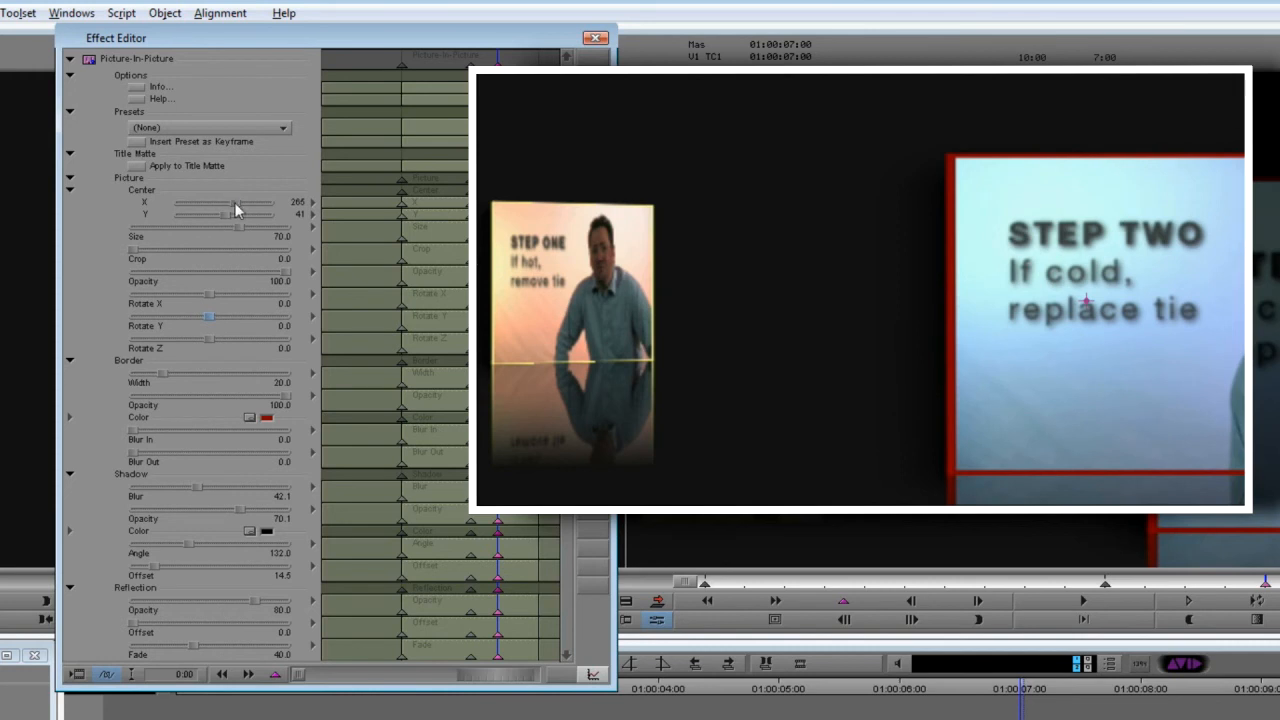
pyautogui.moveTo(236, 202); pyautogui.dragTo(228, 202)
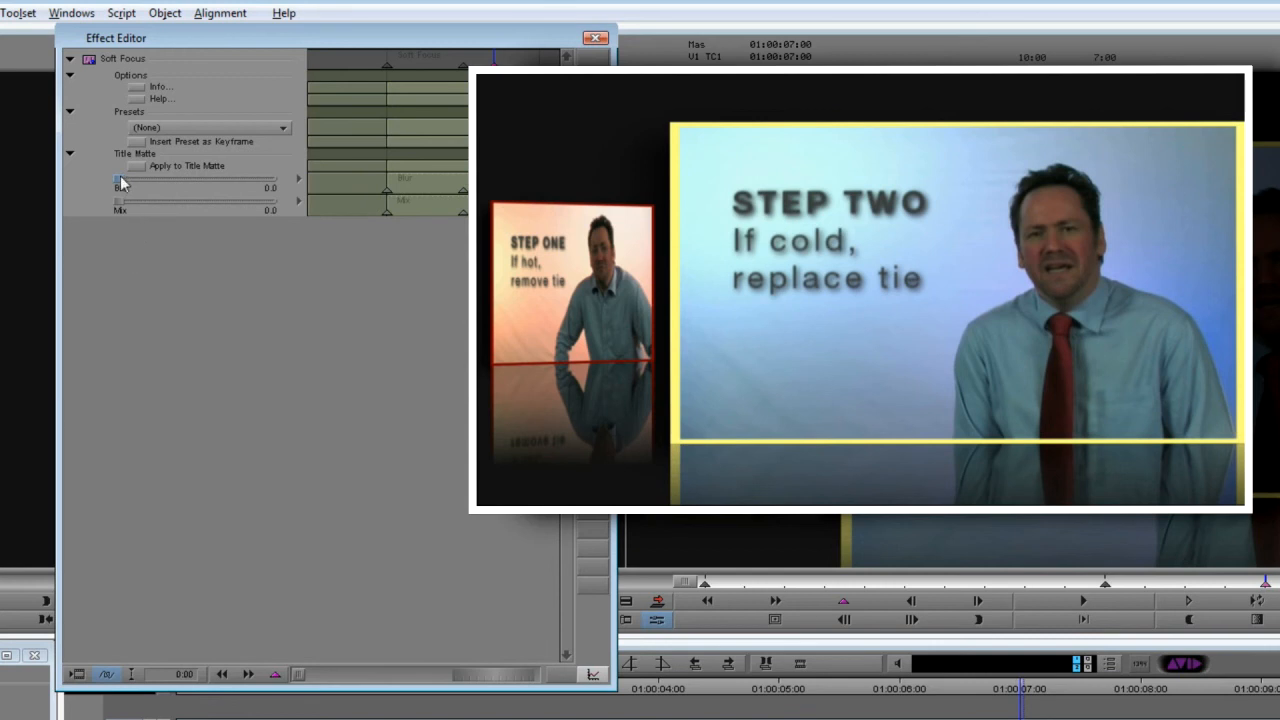
# Raise the Soft Focus blur amount to about 30
pyautogui.moveTo(120, 188); pyautogui.dragTo(164, 188)
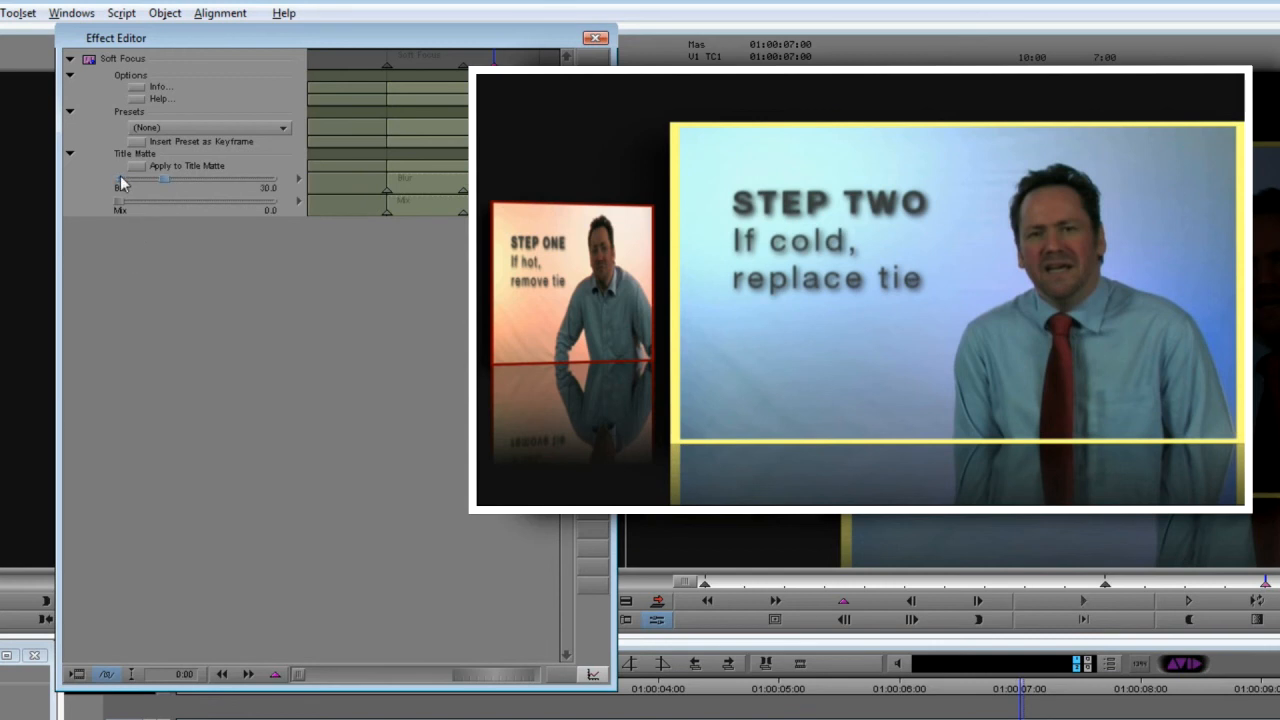